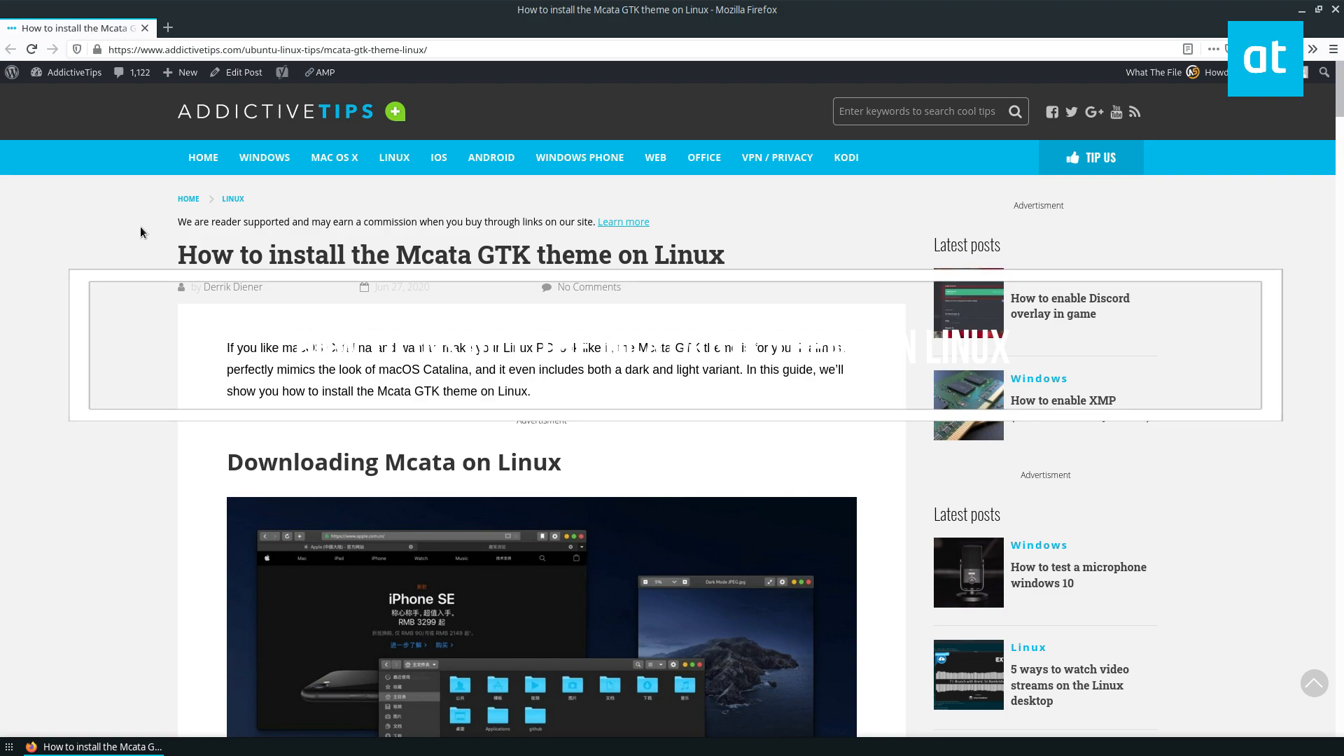
mouse_move(112, 427)
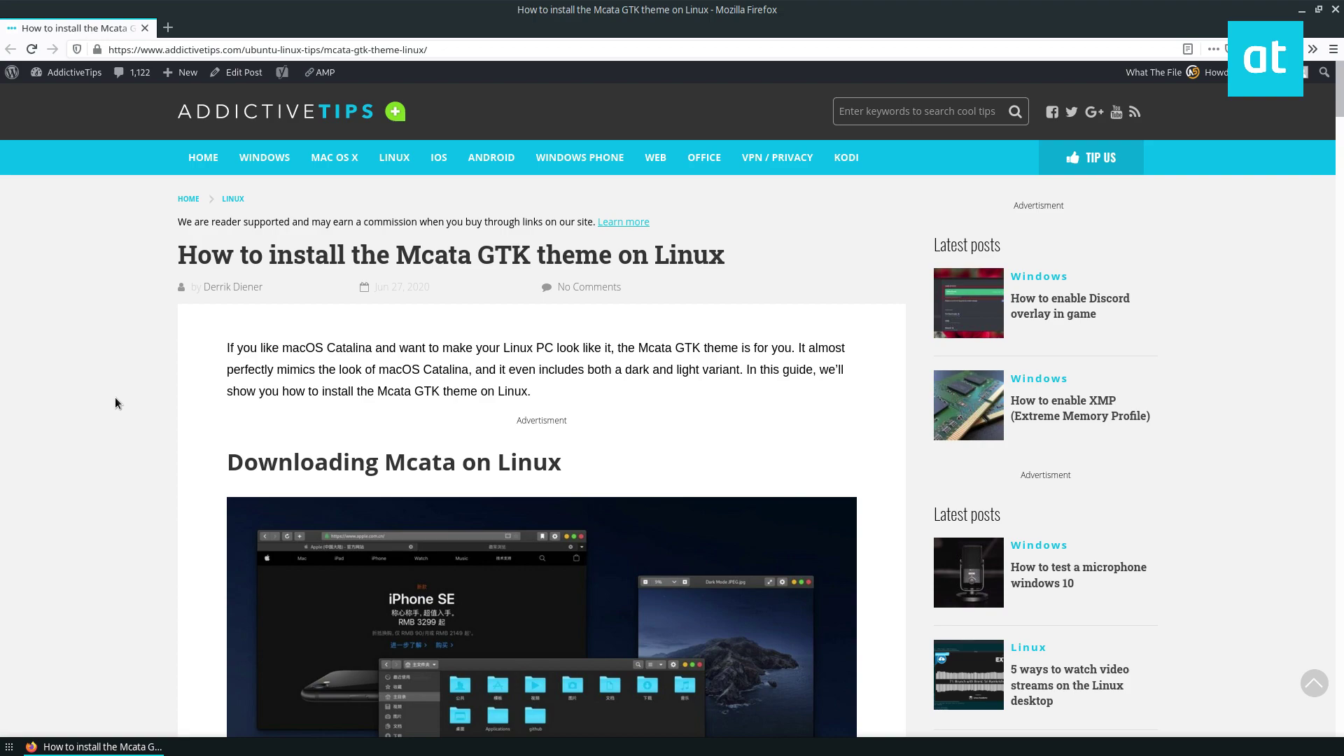
mouse_move(211, 439)
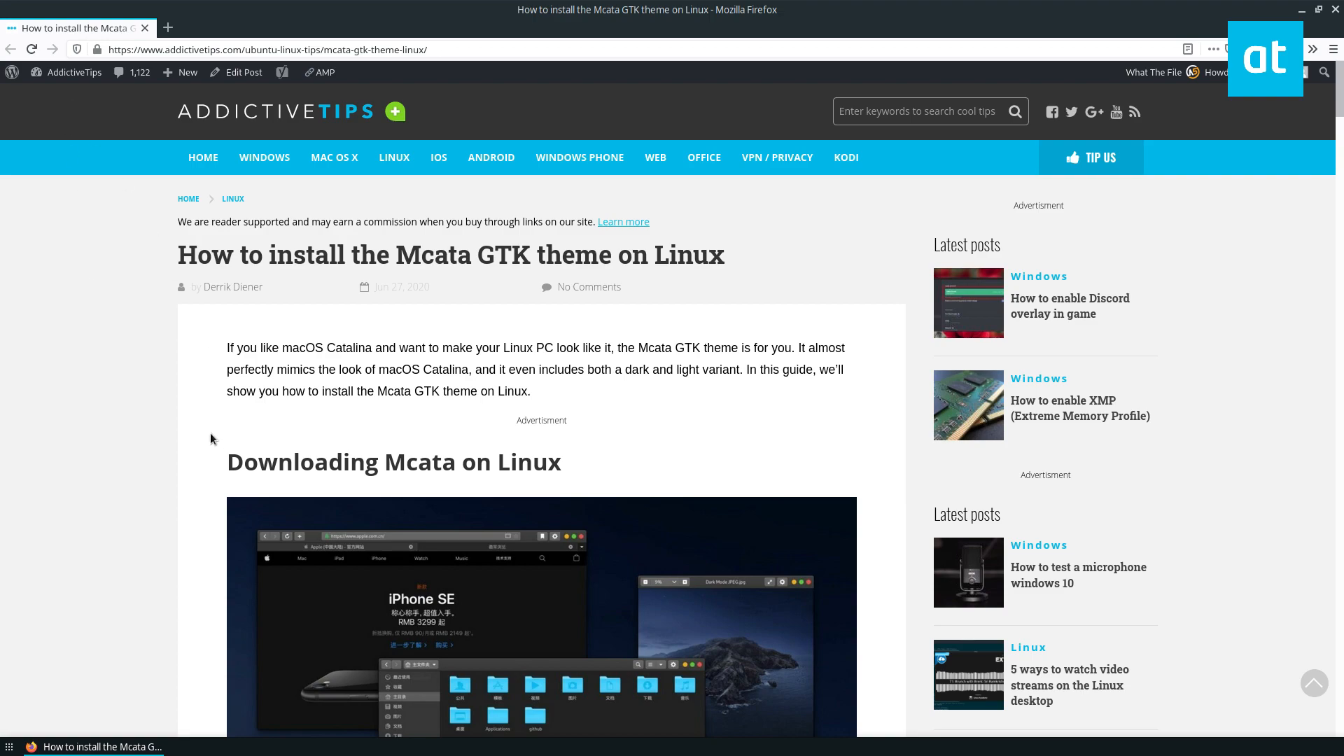
Step: Scroll the AddictiveTips article and follow its Gnome-look.org link to the Mcata theme page
scroll(down, 3)
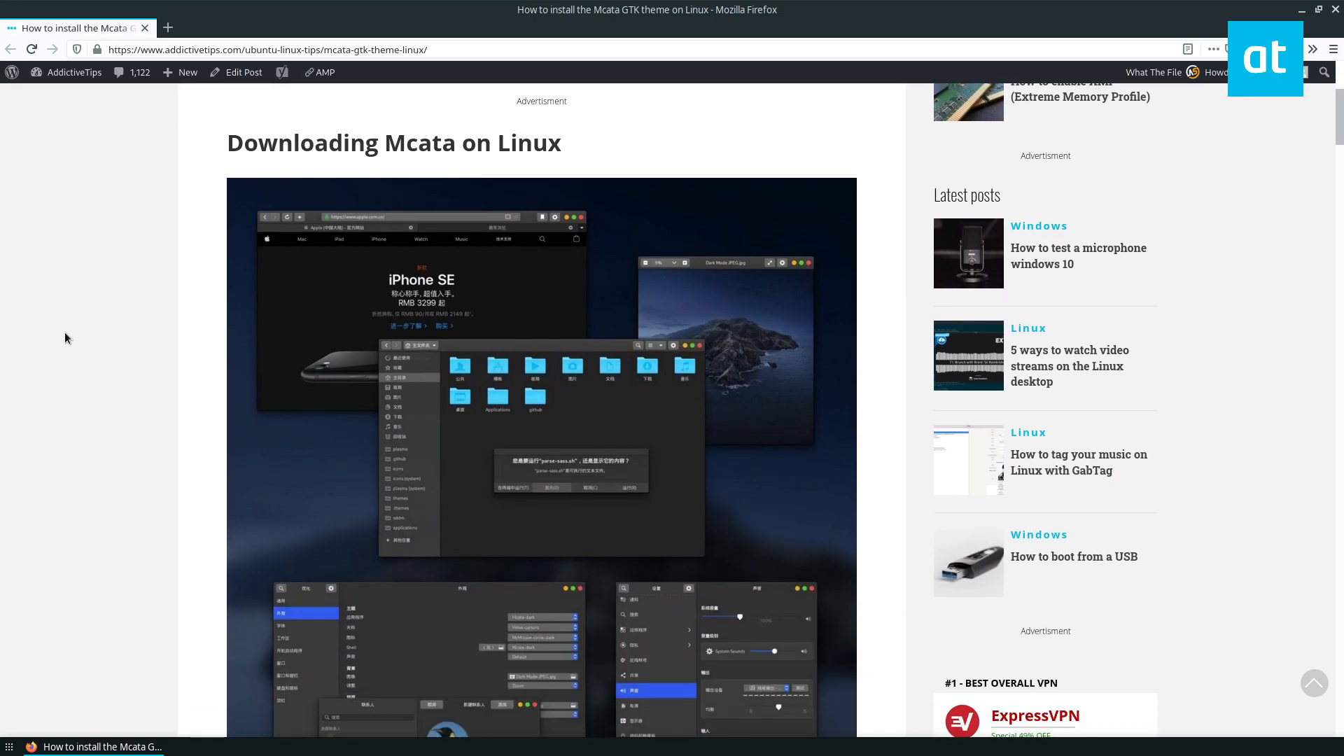
scroll(down, 3)
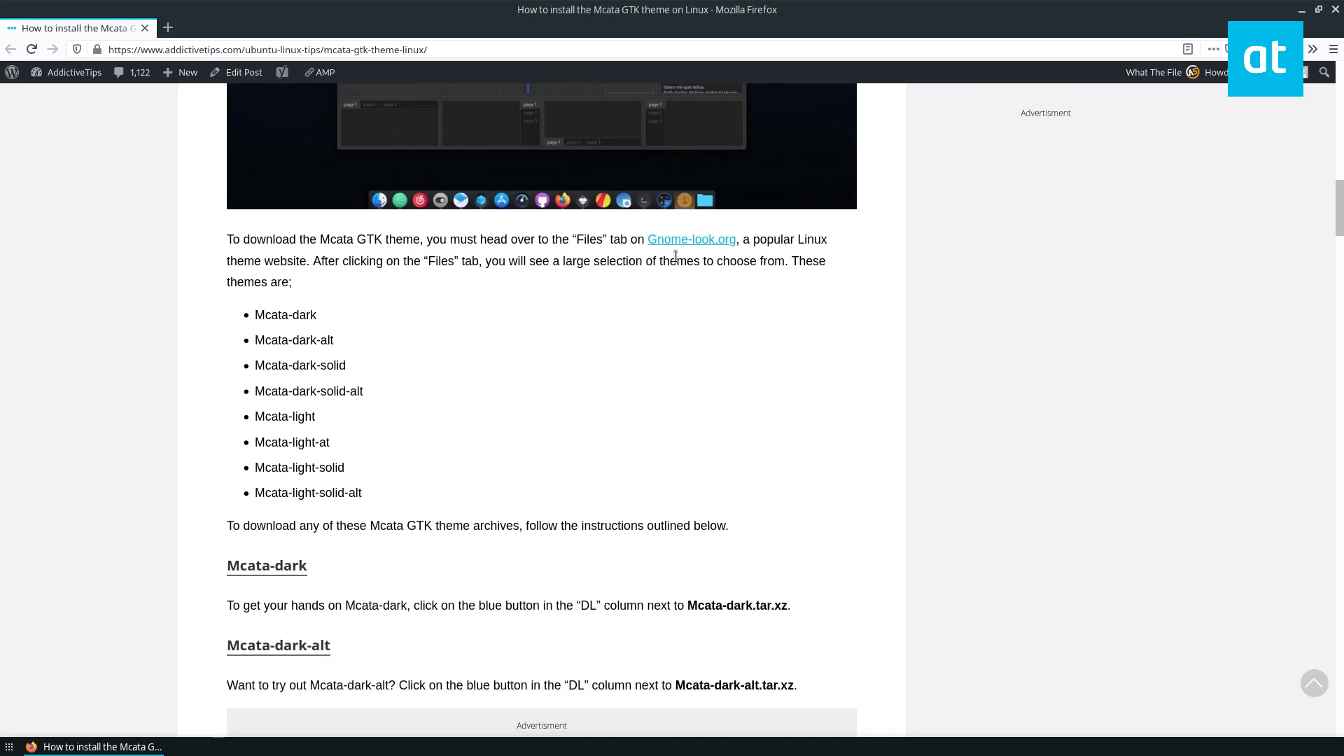
click(691, 239)
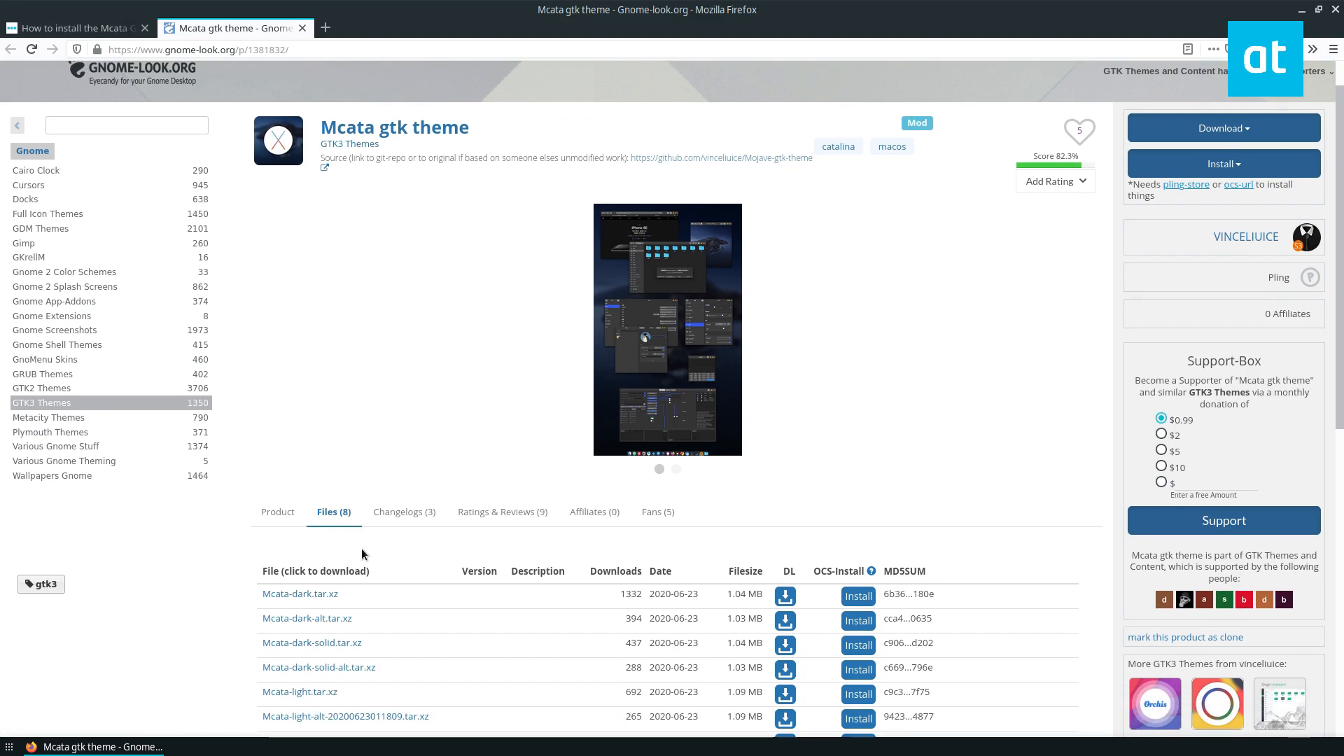
Step: Download Mcata-dark.tar.xz from the Files list, then go back to the AddictiveTips tab
scroll(down, 3)
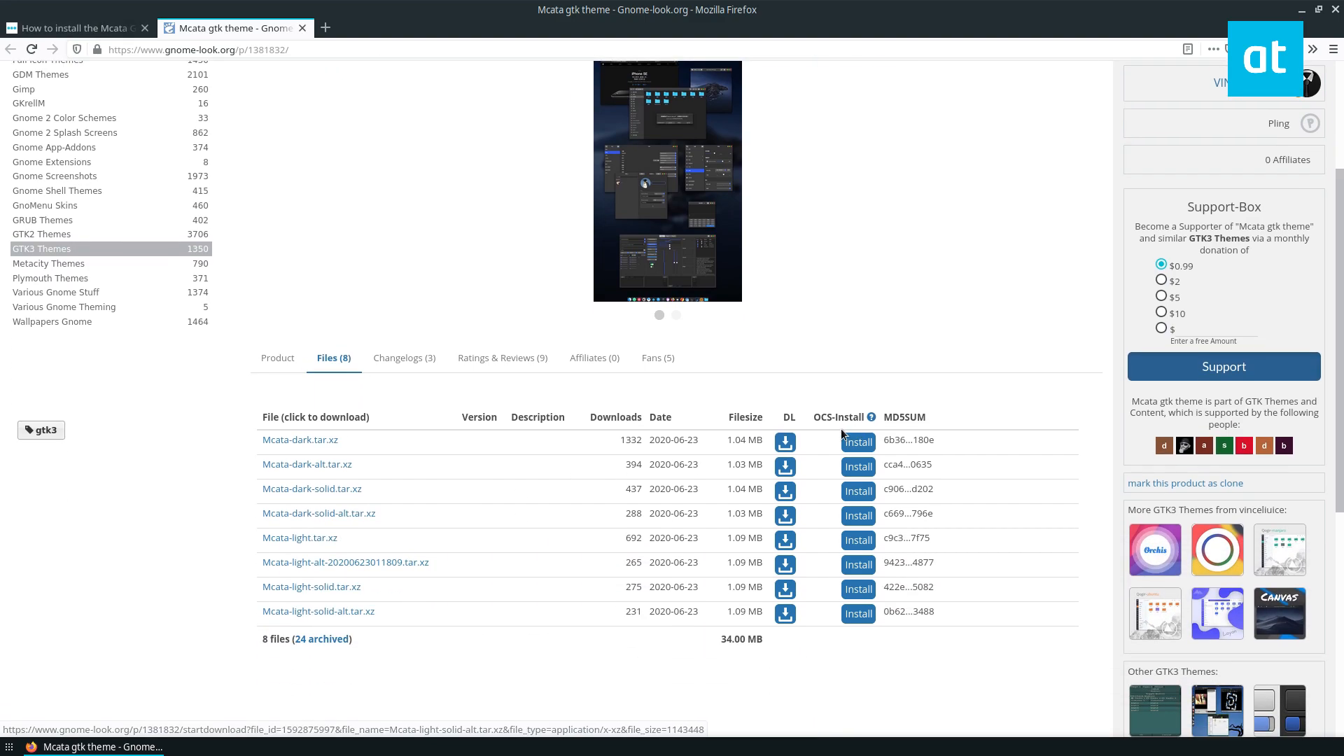
click(784, 442)
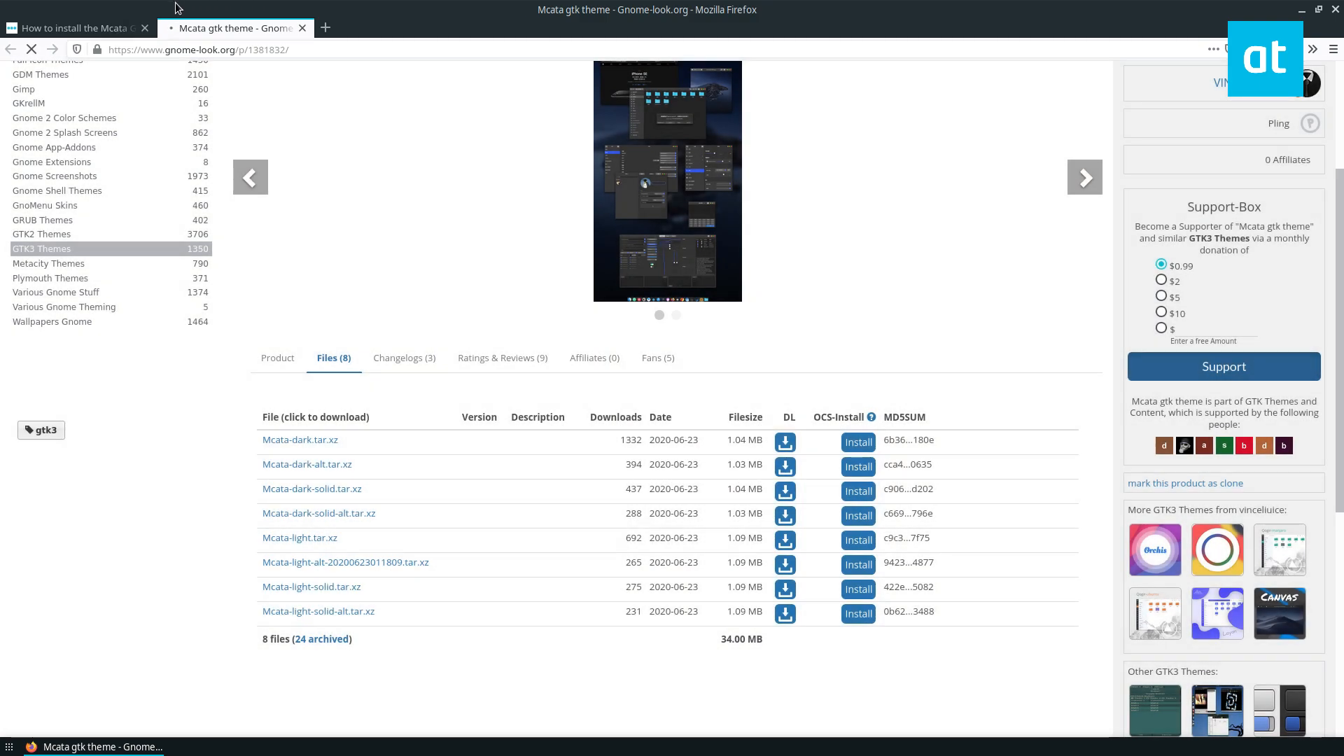
click(73, 28)
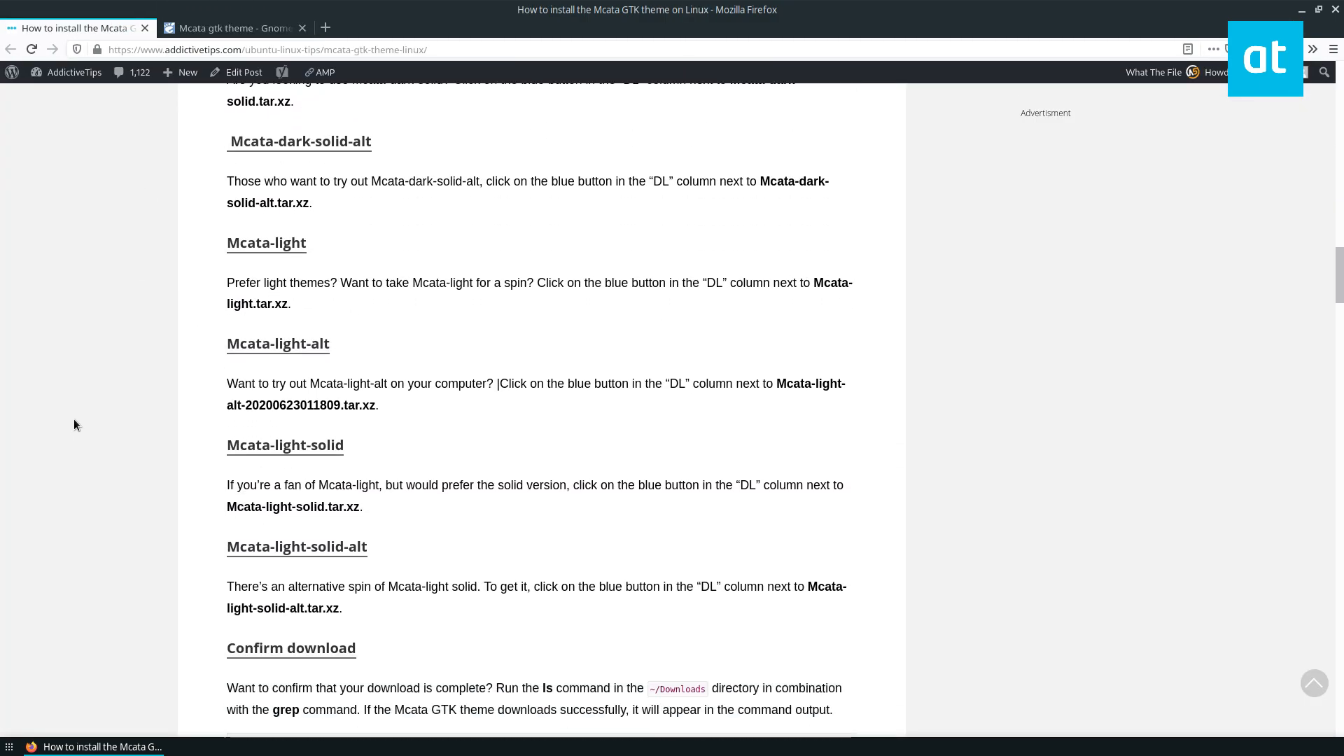
Step: Unpack Mcata-dark.tar.xz in ~/Downloads with tar xvf, then return to the article
scroll(down, 3)
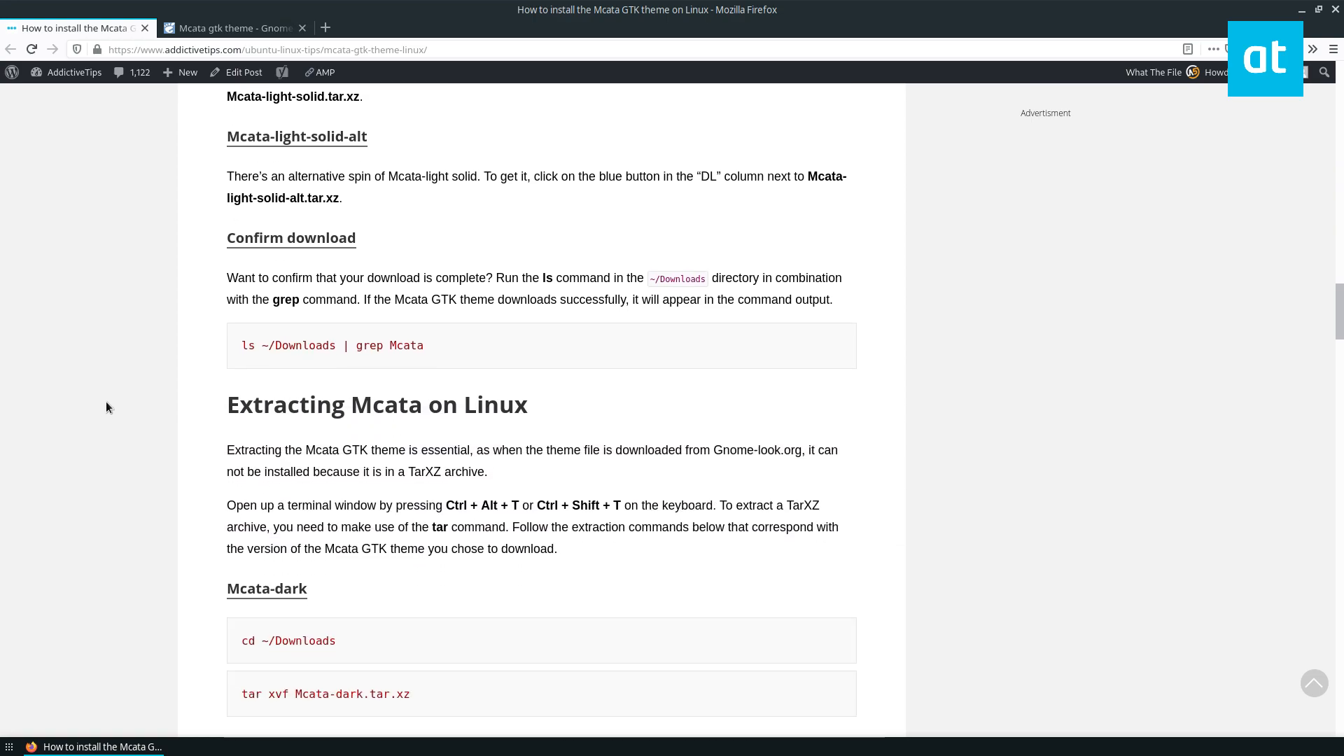
scroll(down, 3)
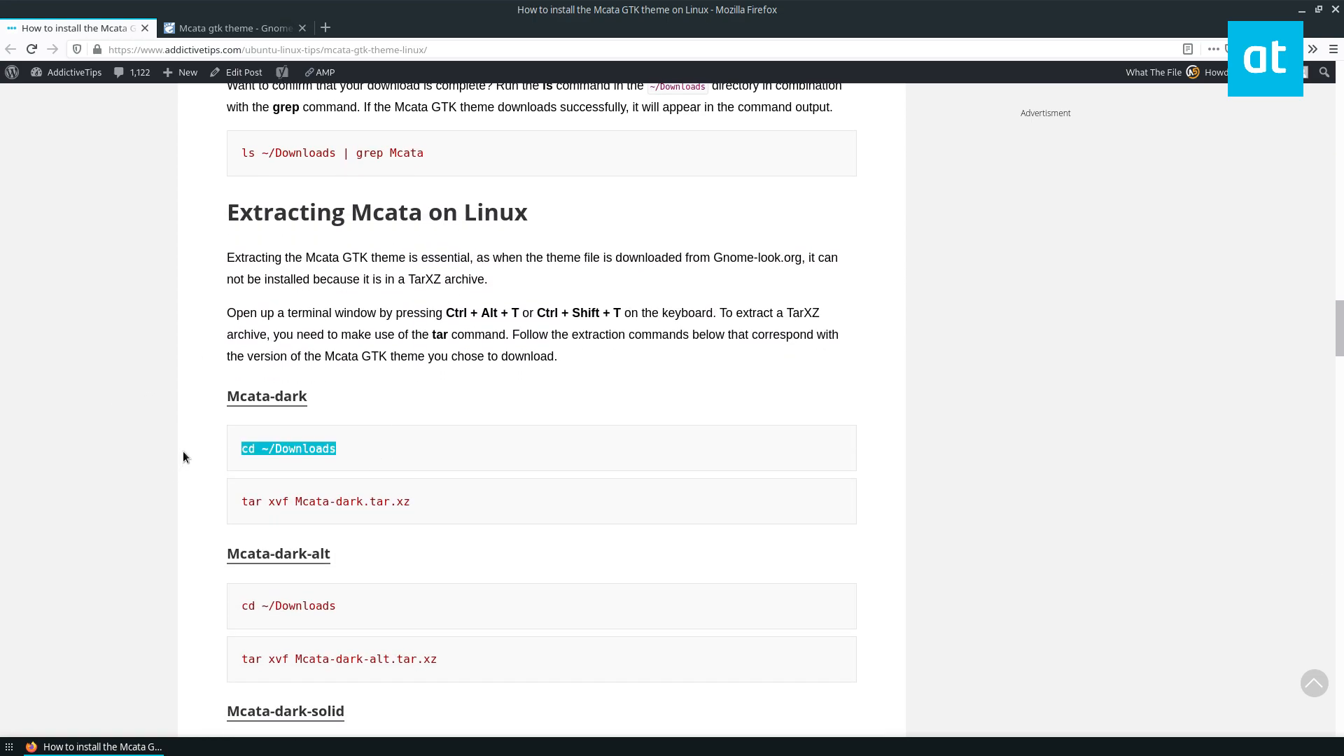
mouse_move(168, 648)
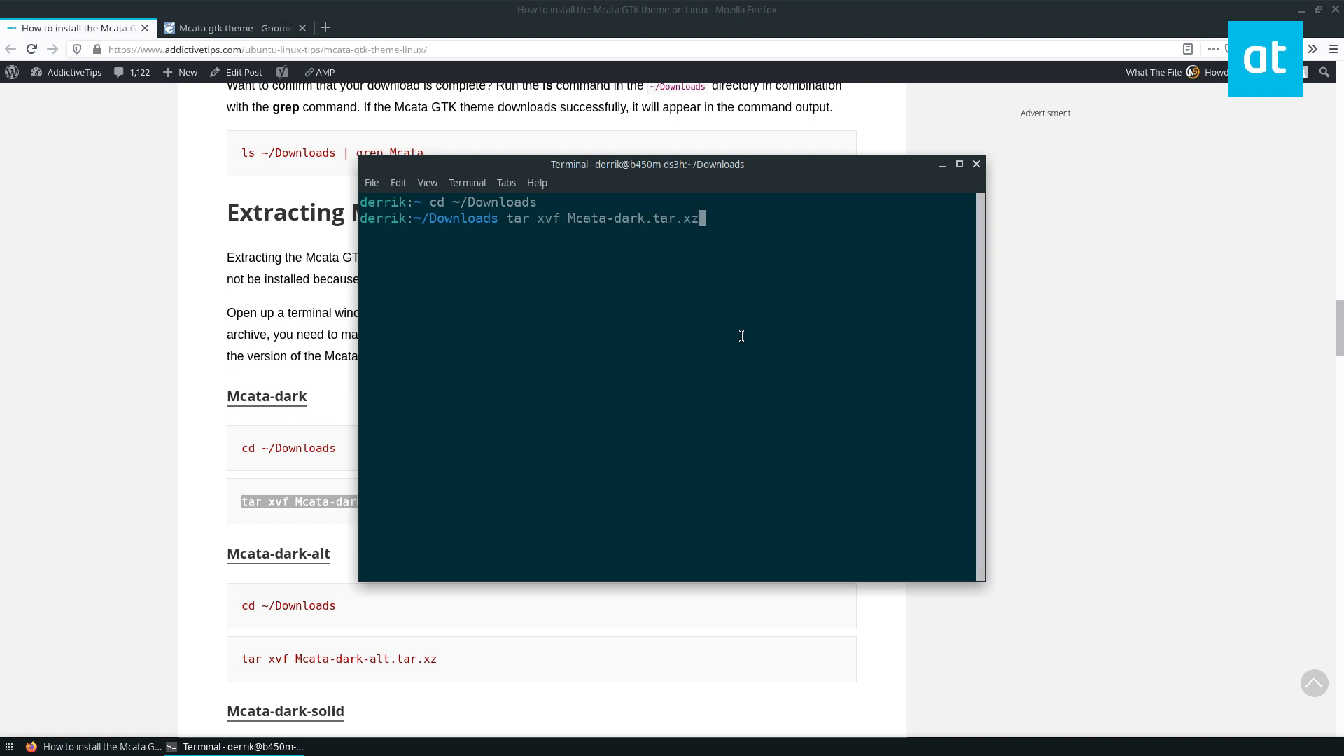
key(Return)
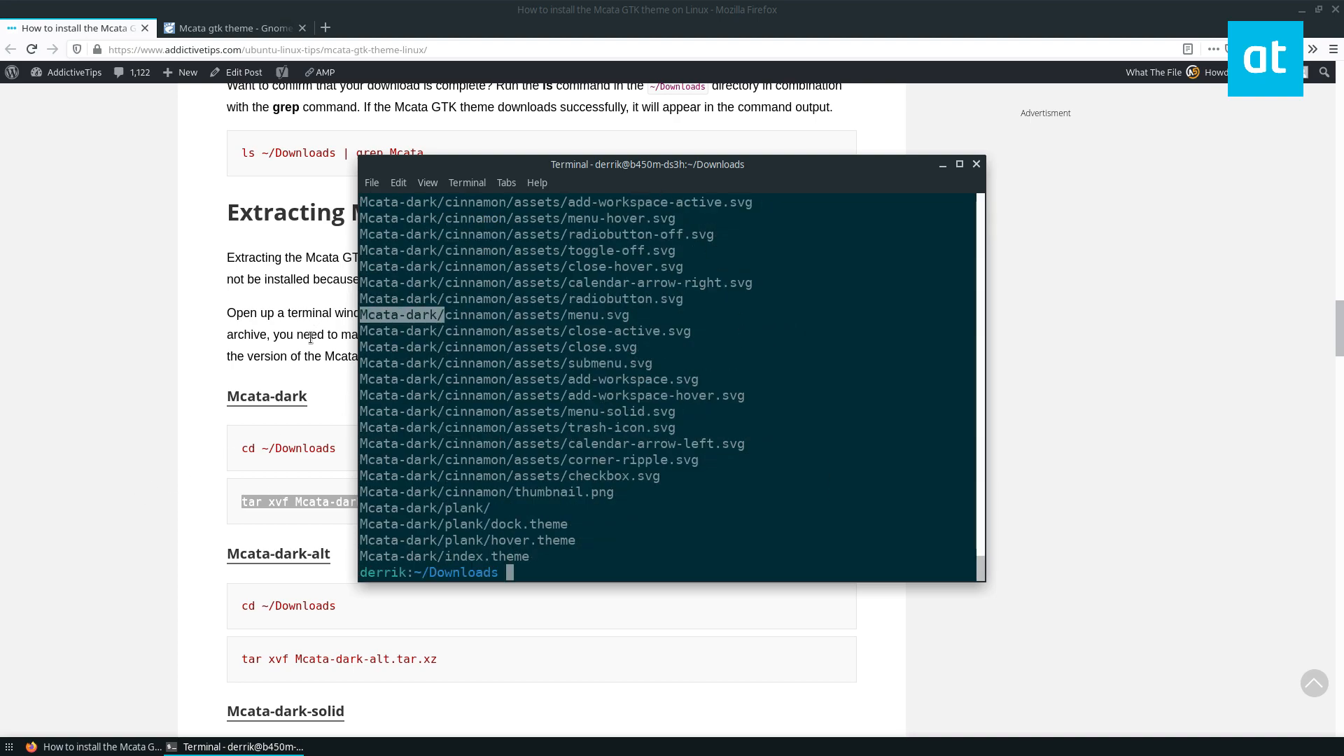
click(940, 163)
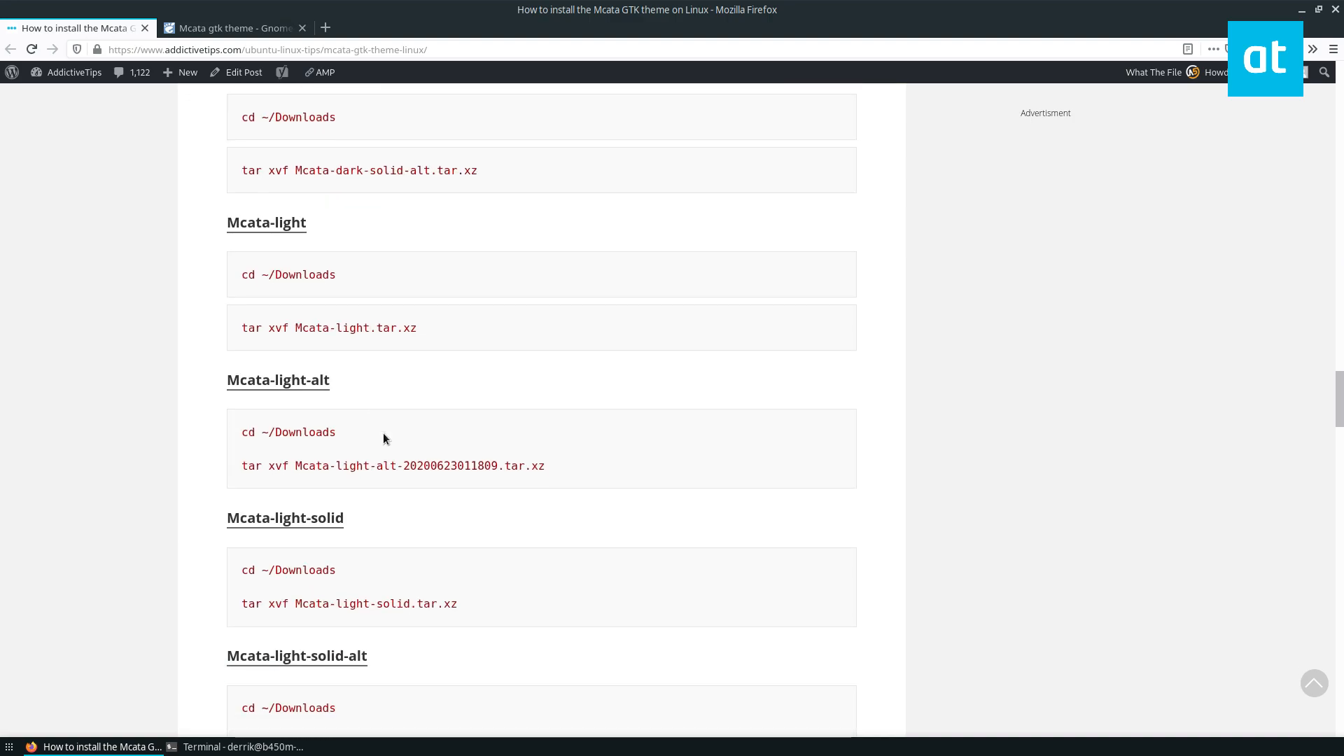
Step: Find the single-user install commands (mkdir -p ~/.themes, mv Mcata*/ ~/.themes) and bring Terminal forward
scroll(down, 3)
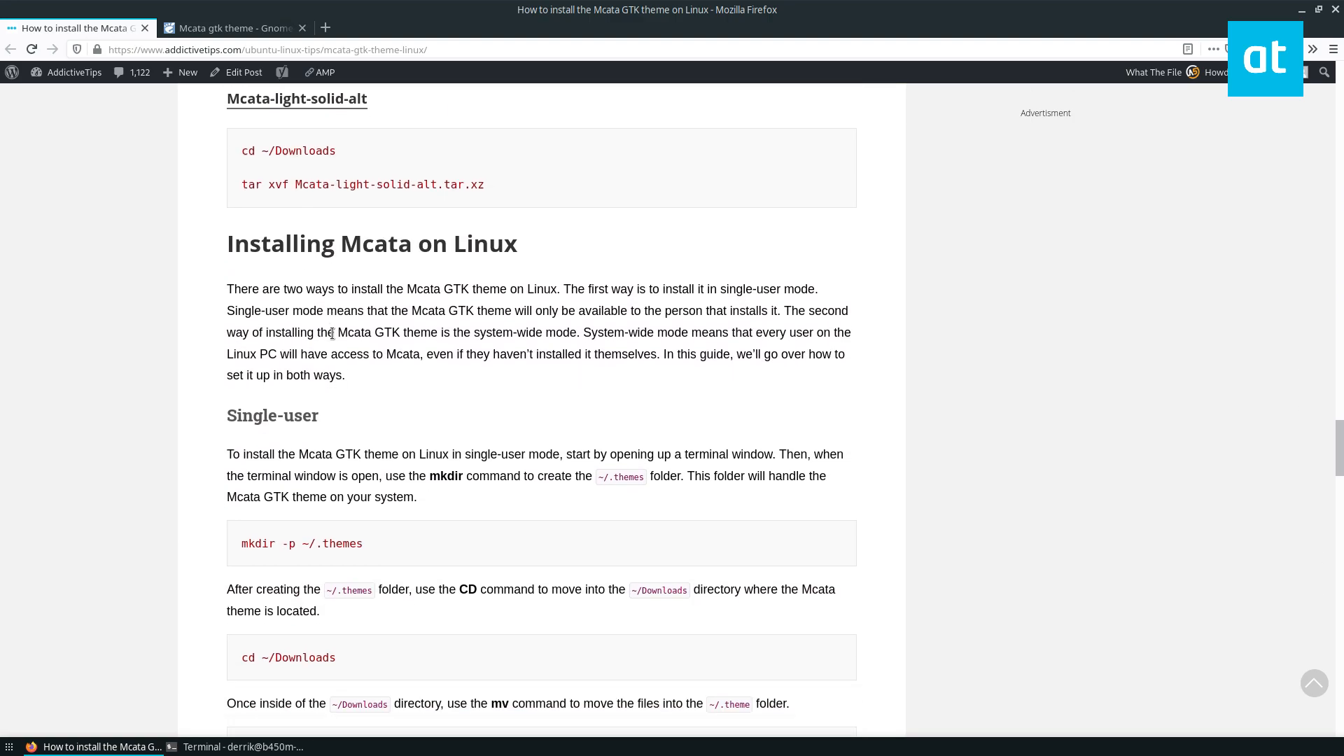
scroll(down, 3)
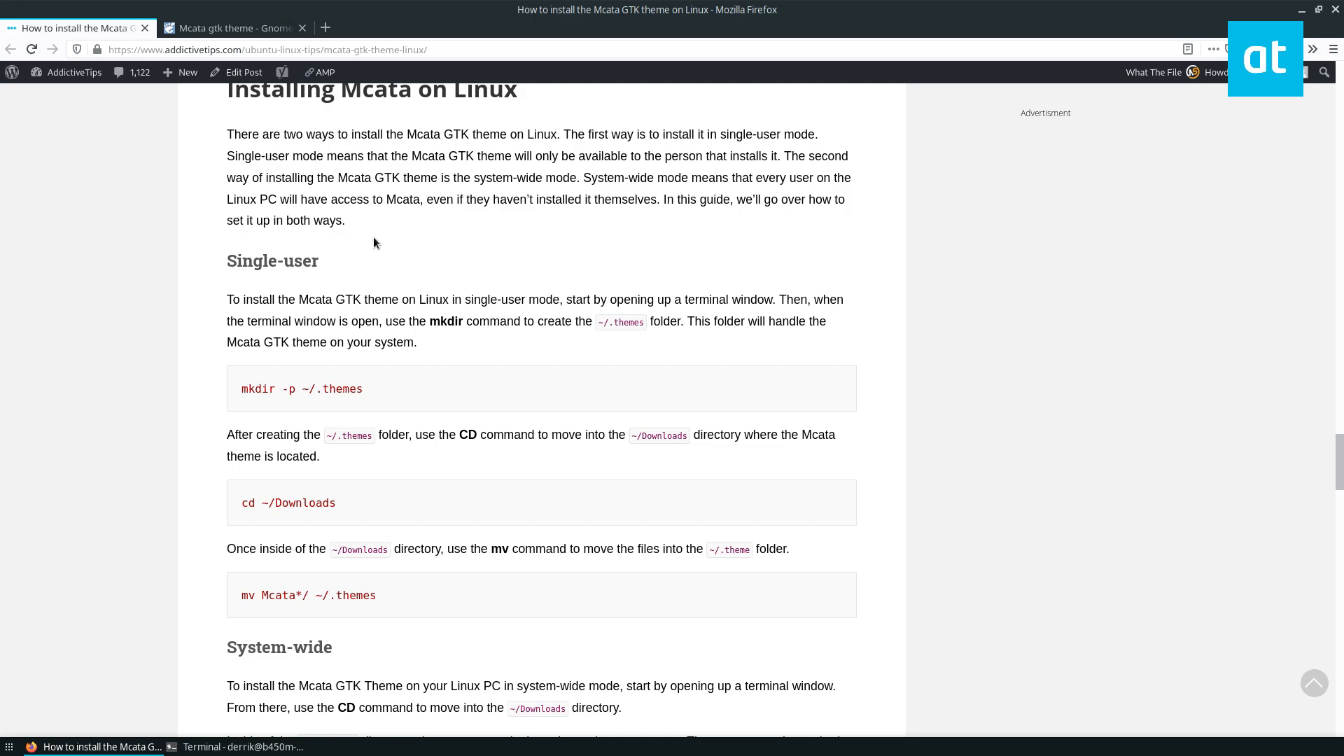
mouse_move(367, 322)
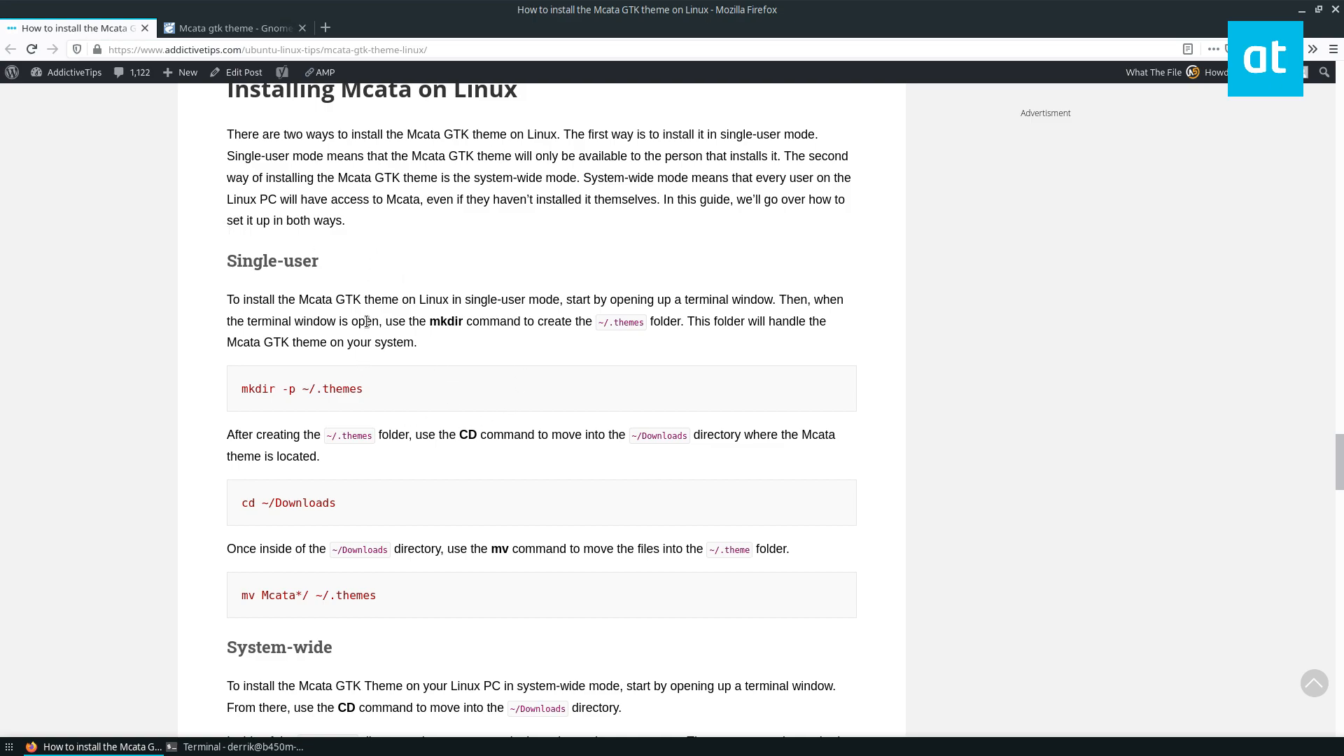
scroll(down, 3)
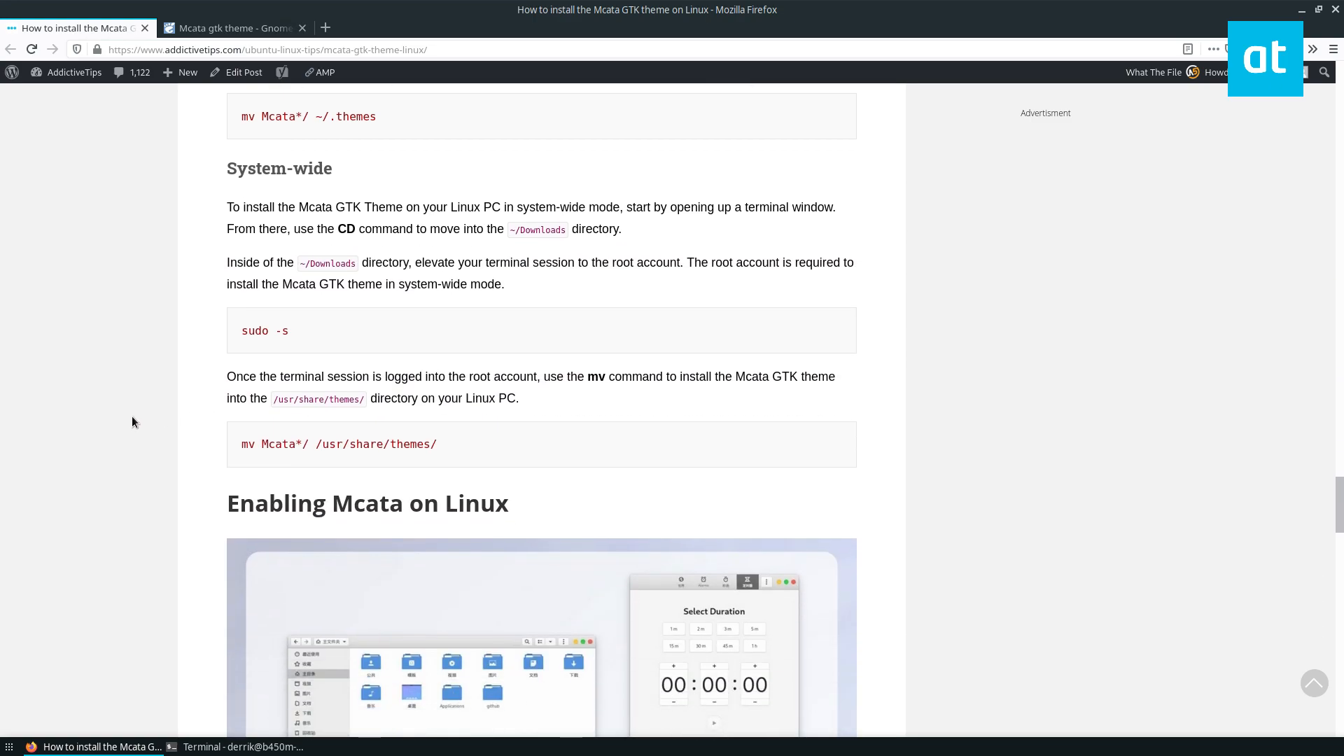
scroll(up, 3)
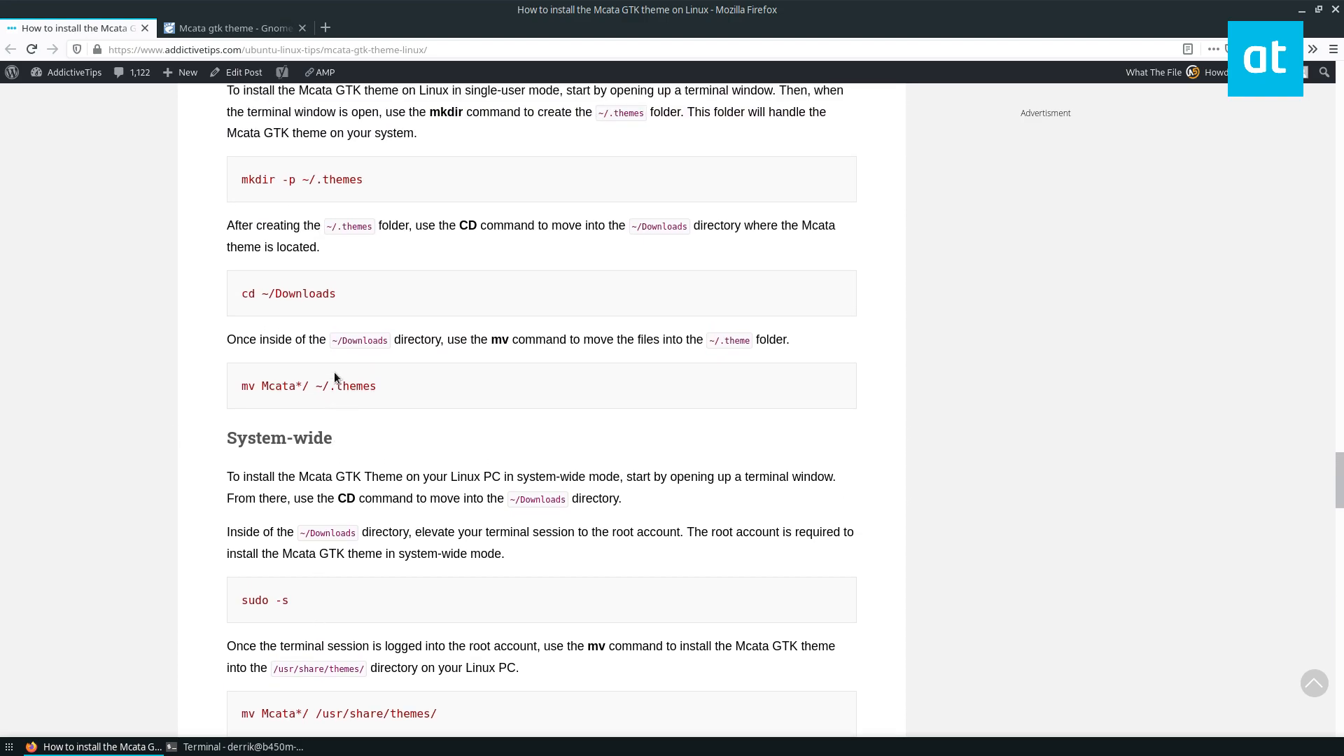
scroll(up, 3)
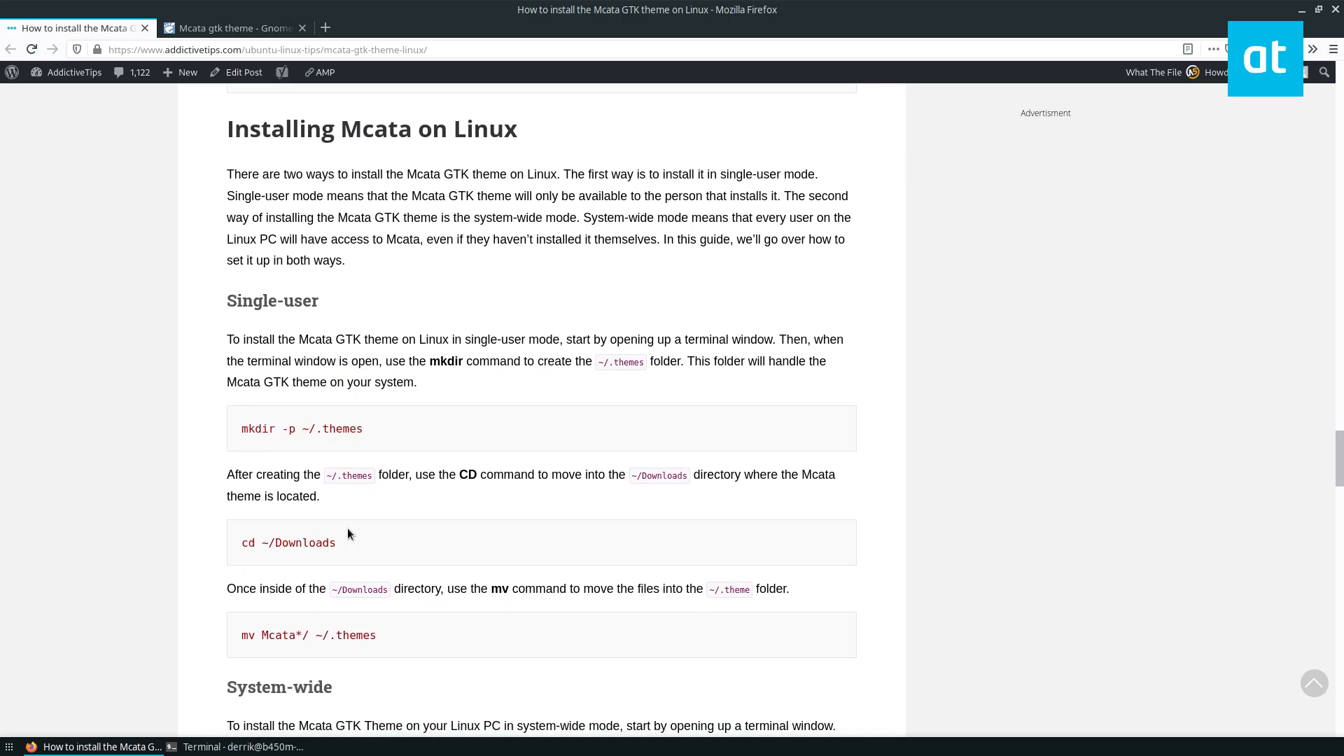
click(240, 747)
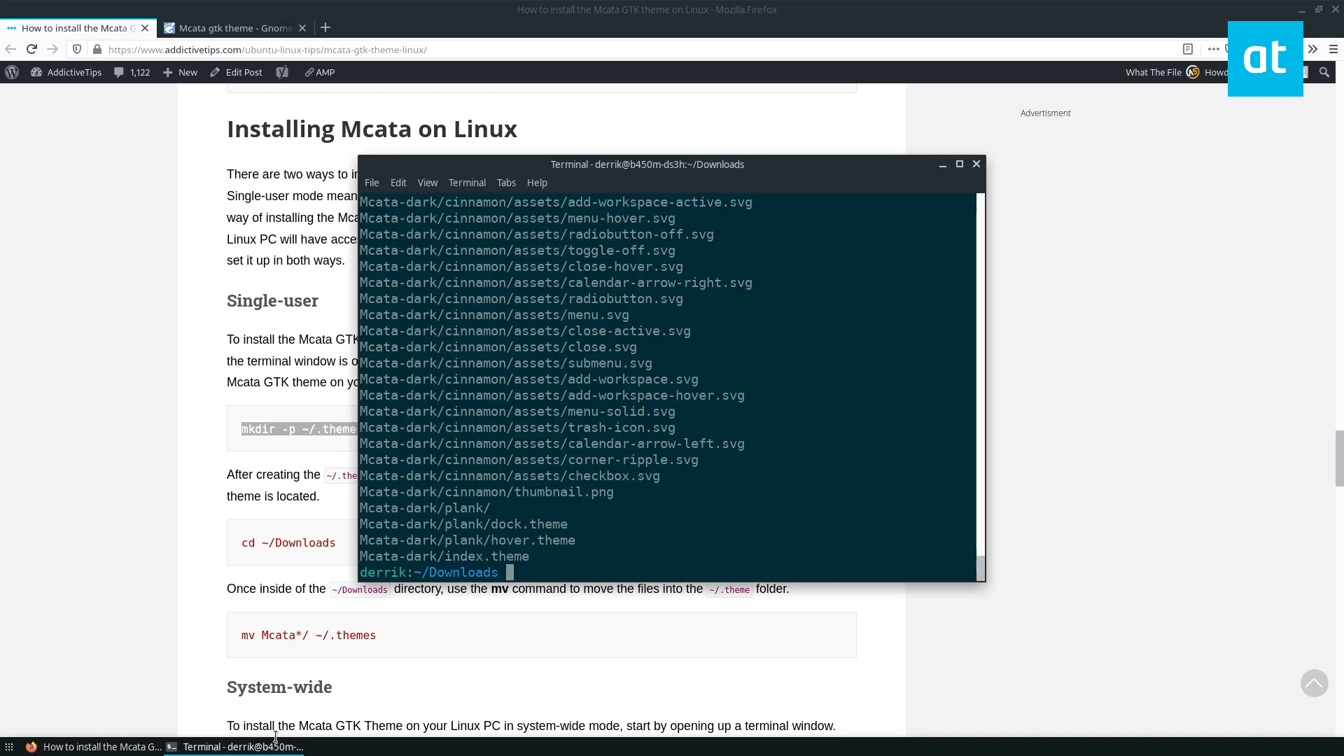
Step: Create ~/.themes and move the Mcata folders from ~/Downloads into it
key(Return)
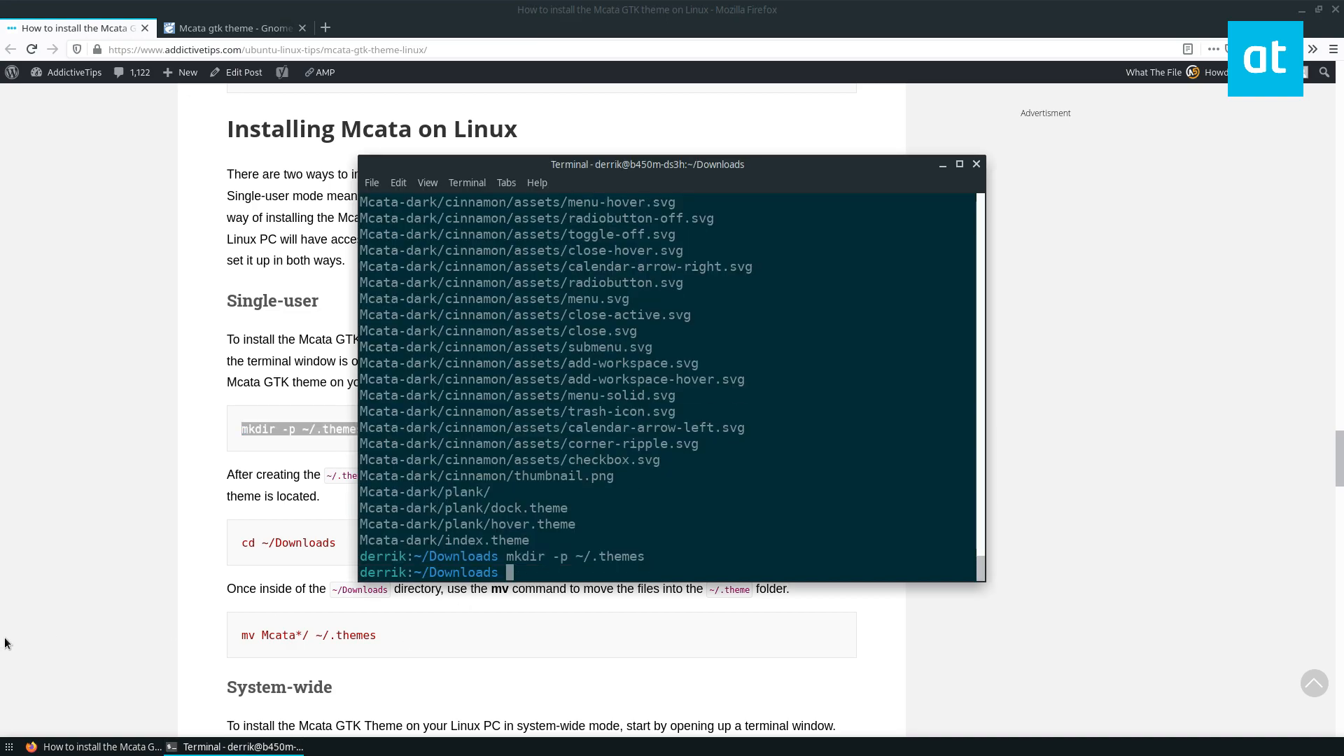
click(975, 163)
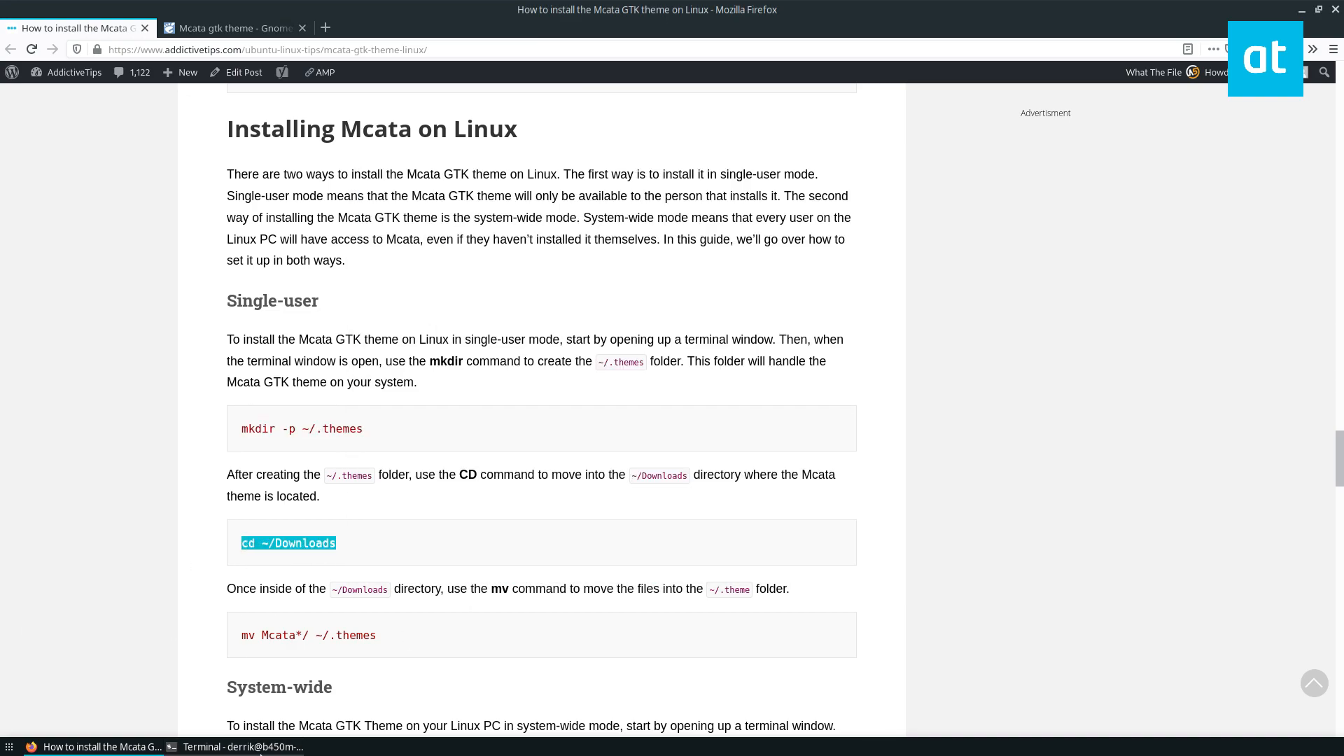
click(241, 747)
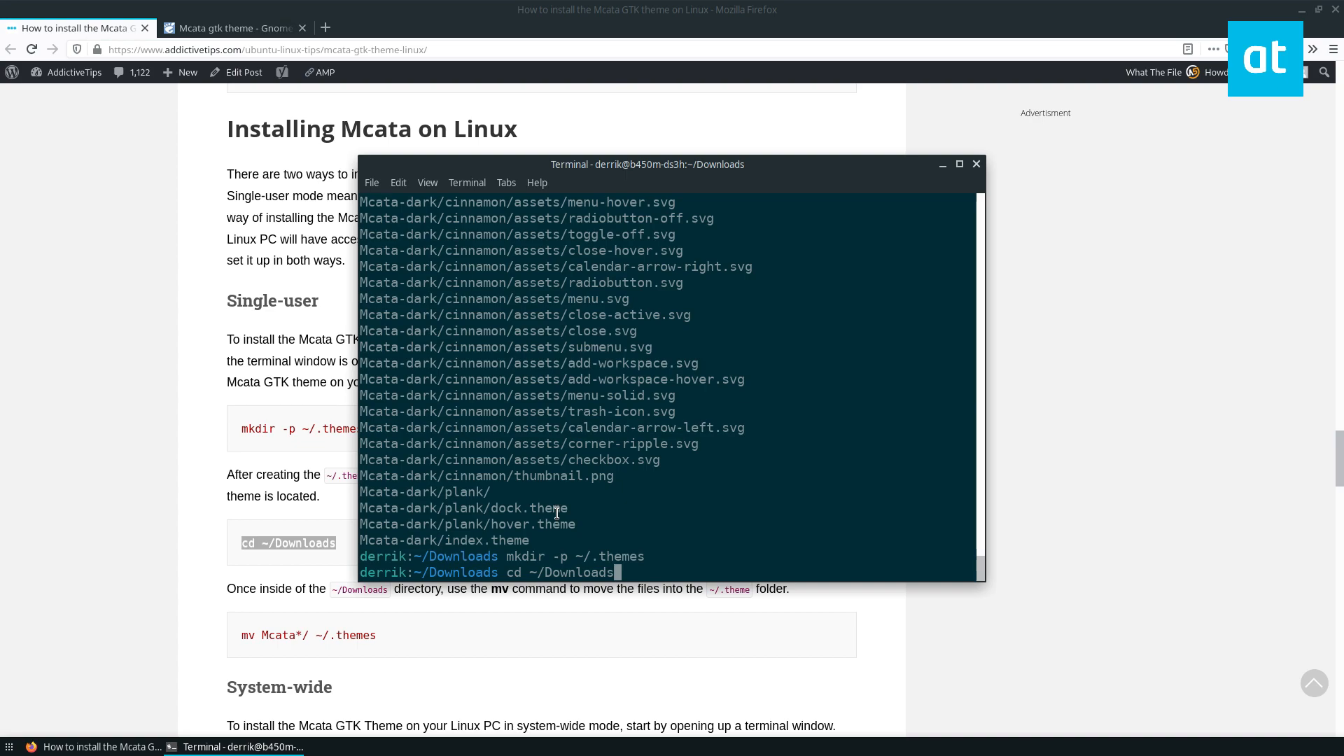
key(Return)
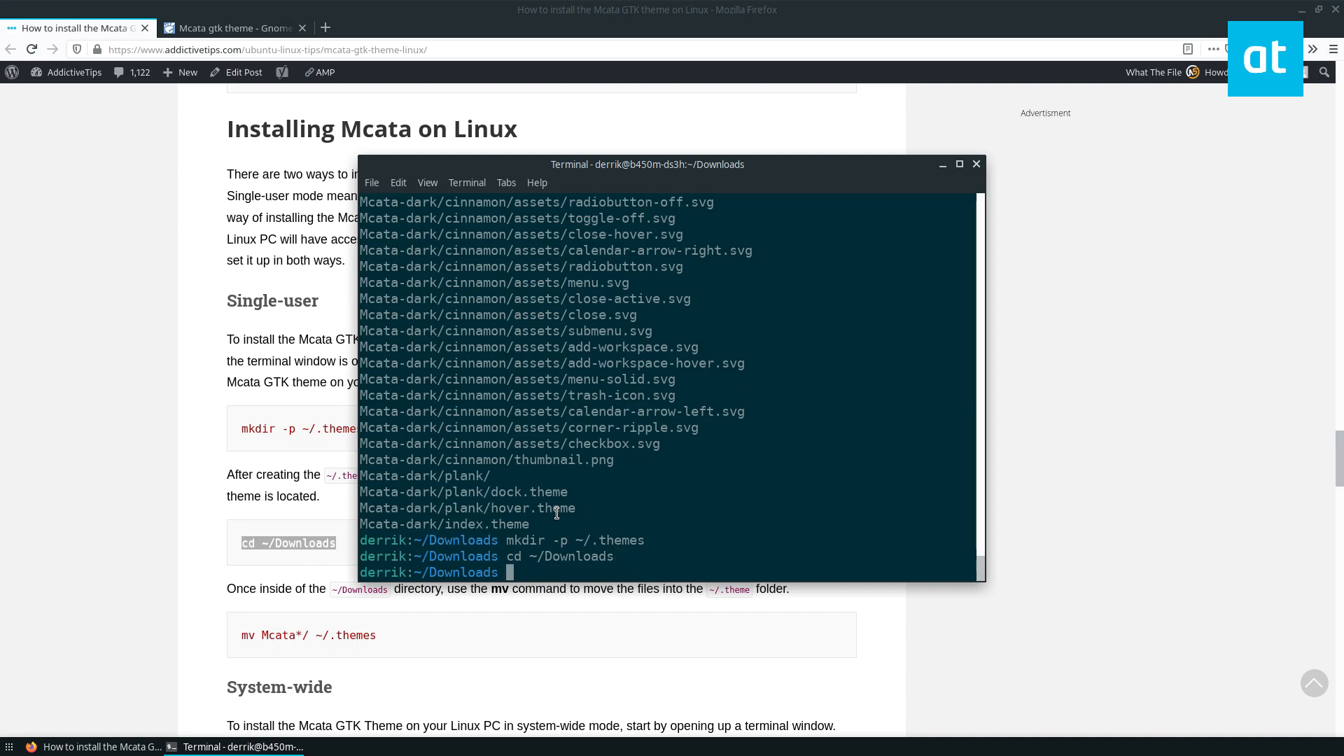
click(974, 164)
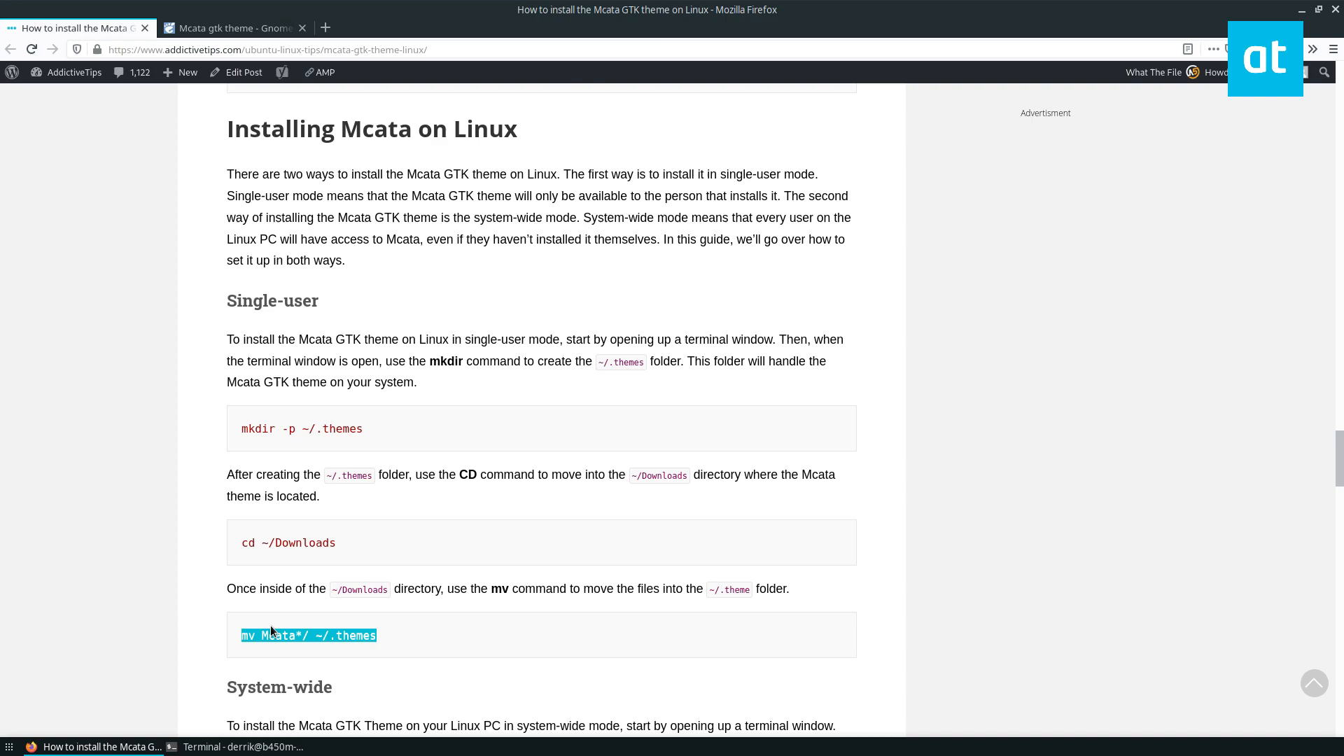
click(241, 747)
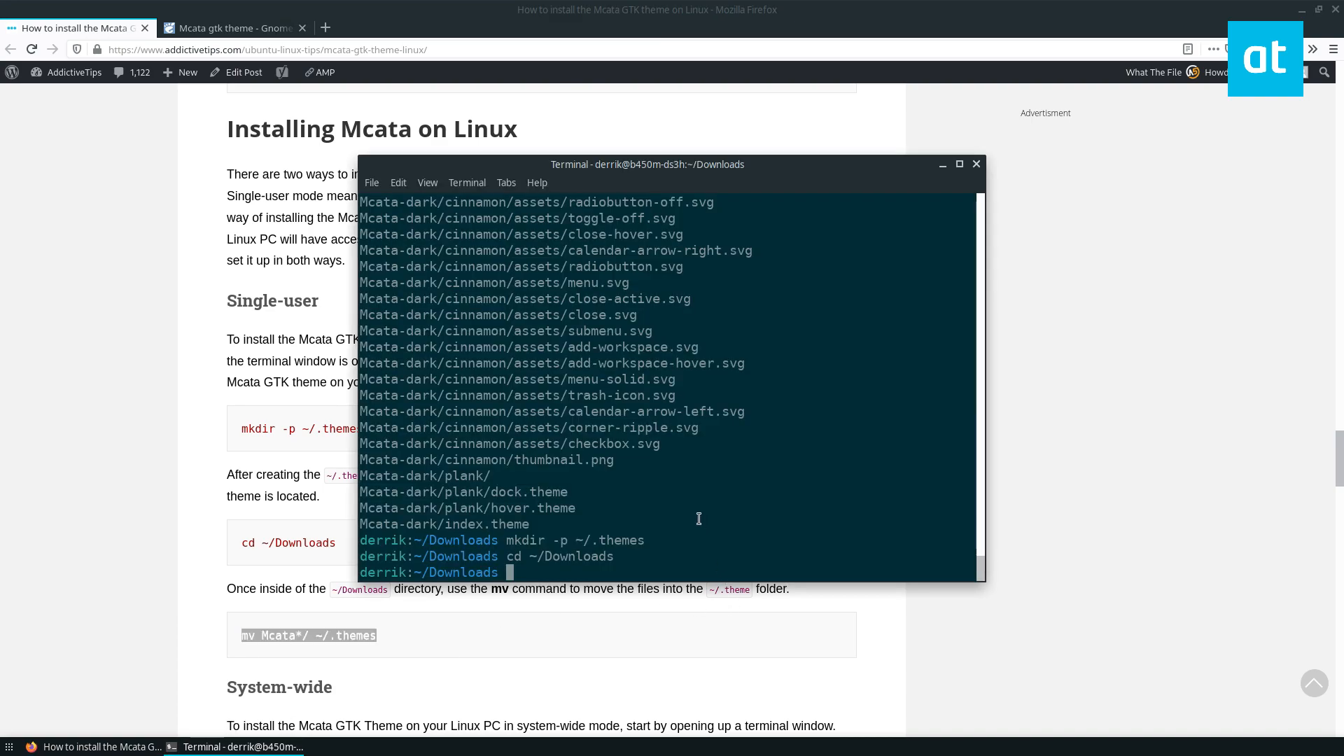
key(Return)
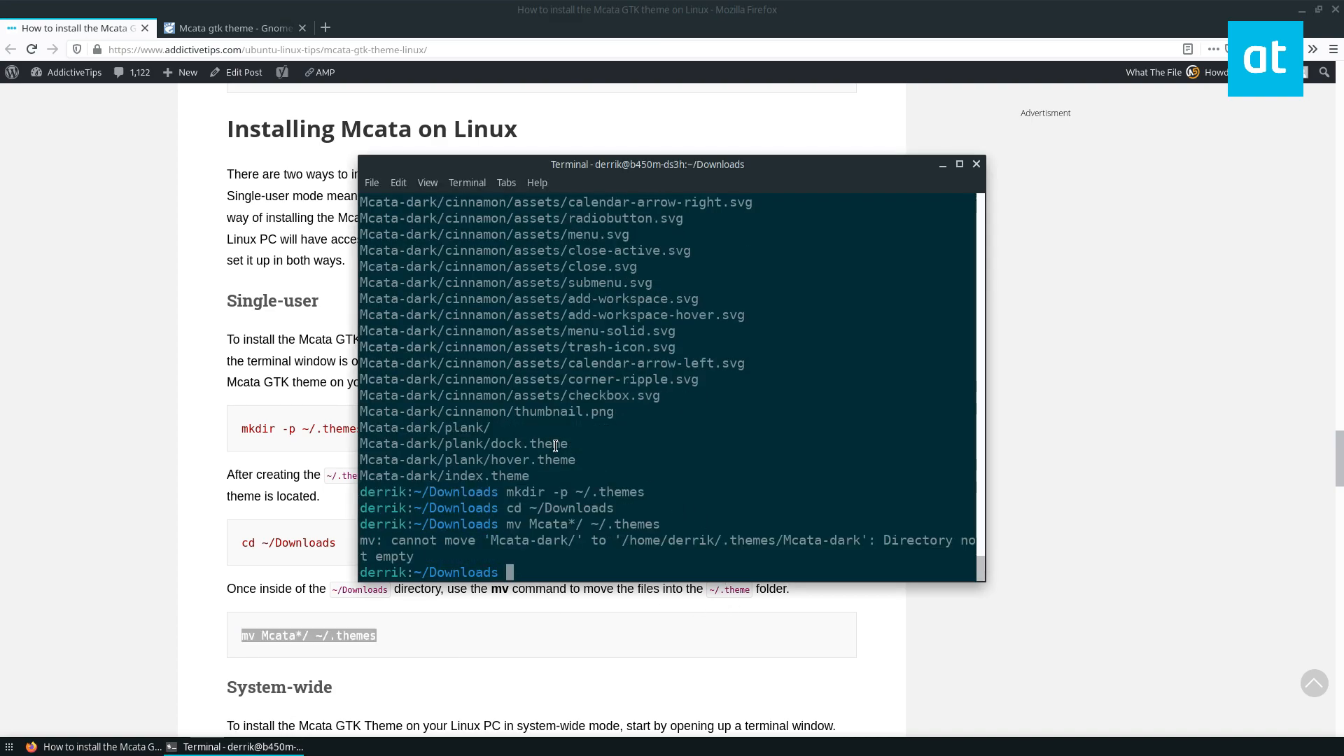
Step: Change into ~/.themes and confirm Mcata-dark appears in the listing
text(cd ~/)
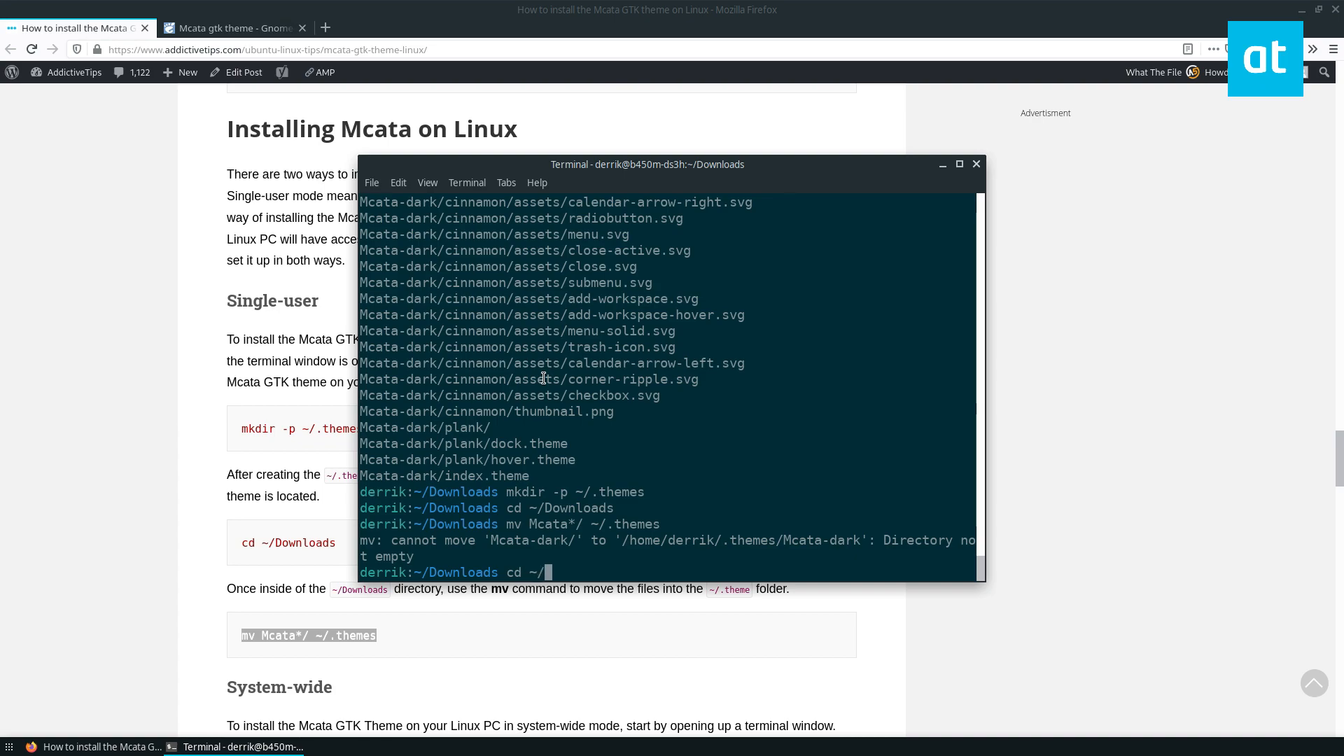
text(.themes/)
text(ls)
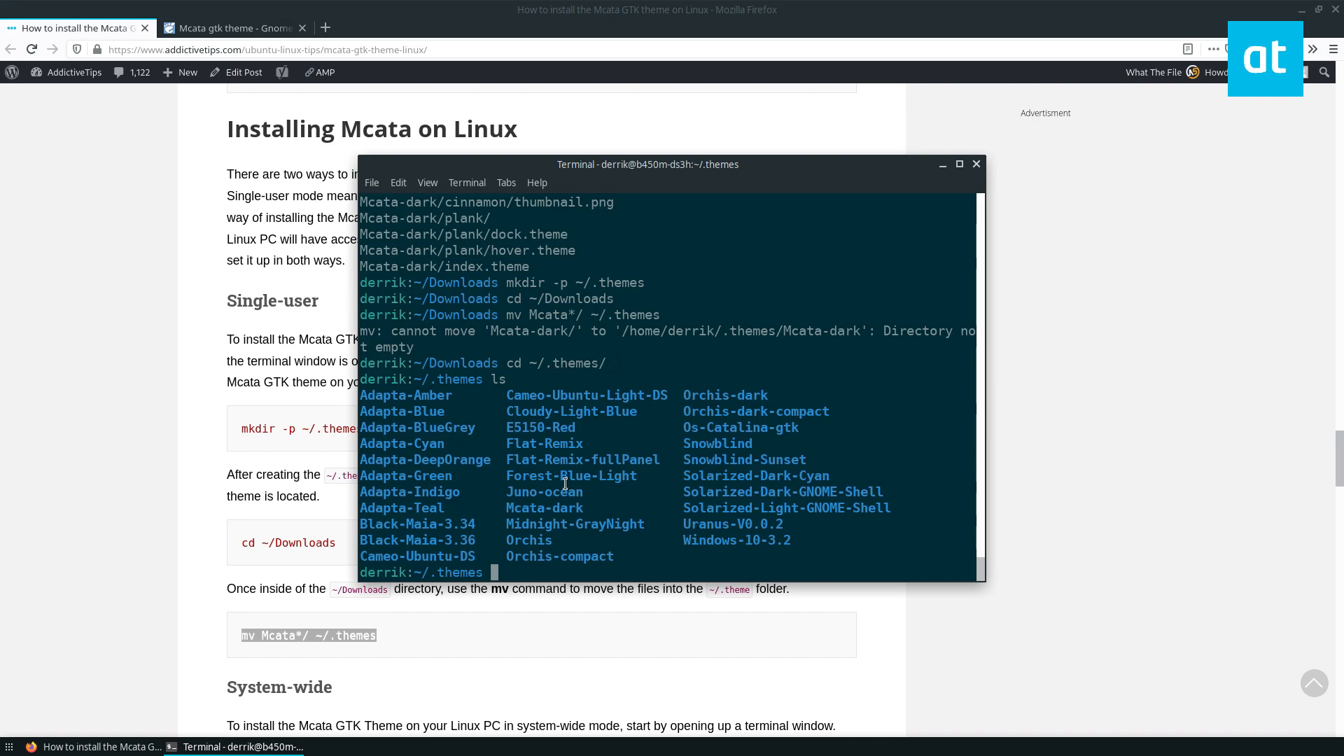
double_click(545, 507)
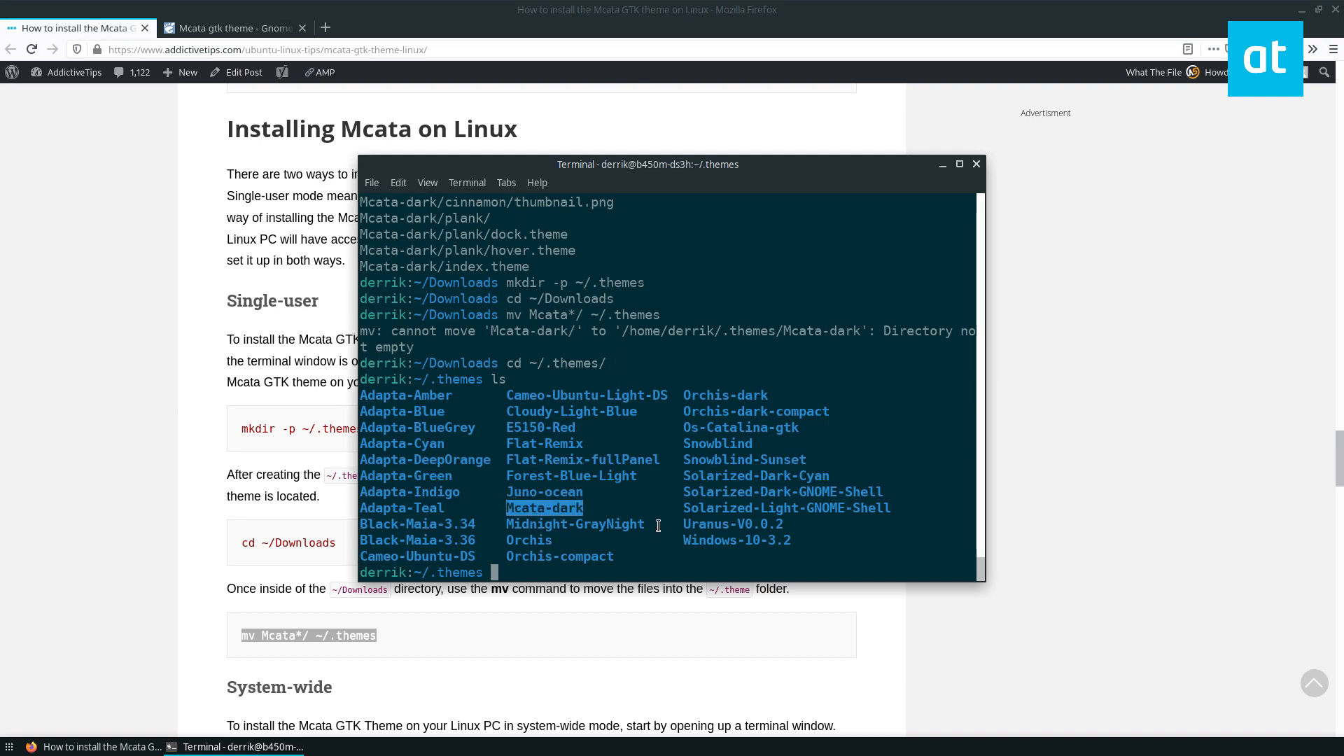
mouse_move(802, 365)
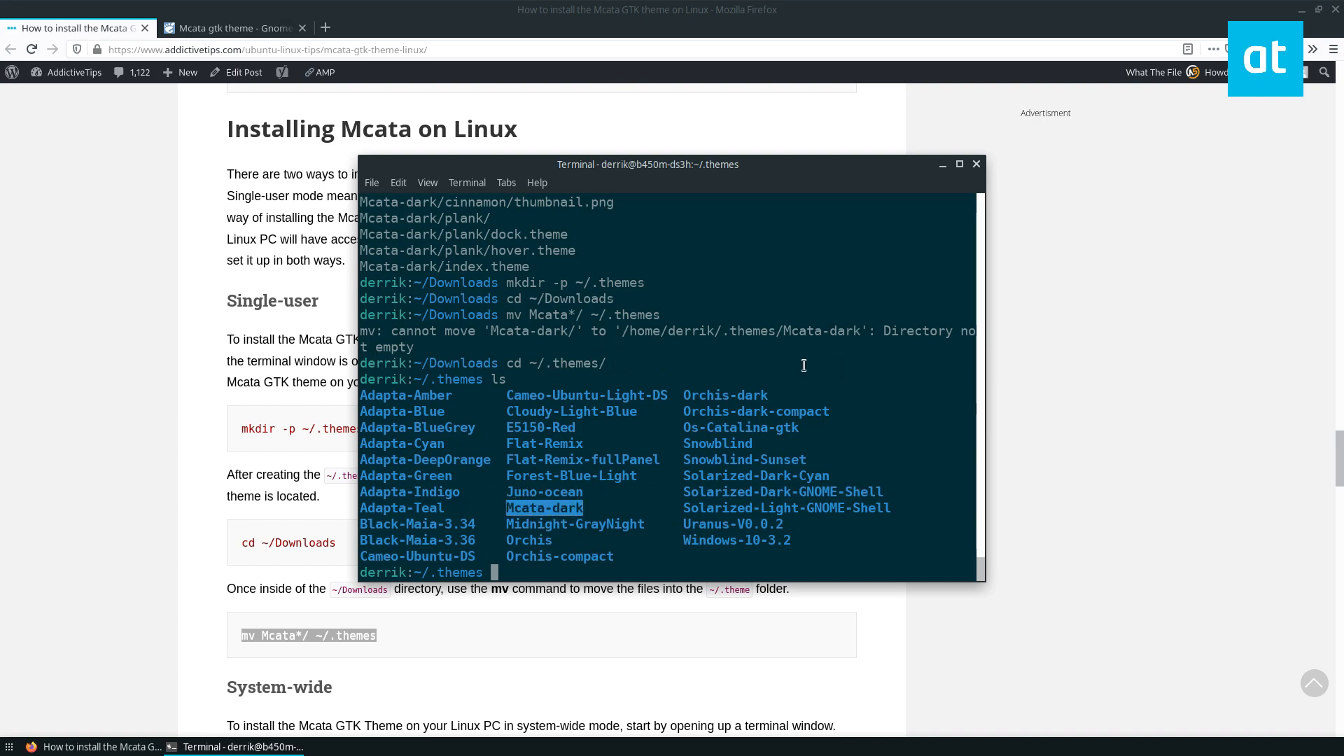
mouse_move(711, 199)
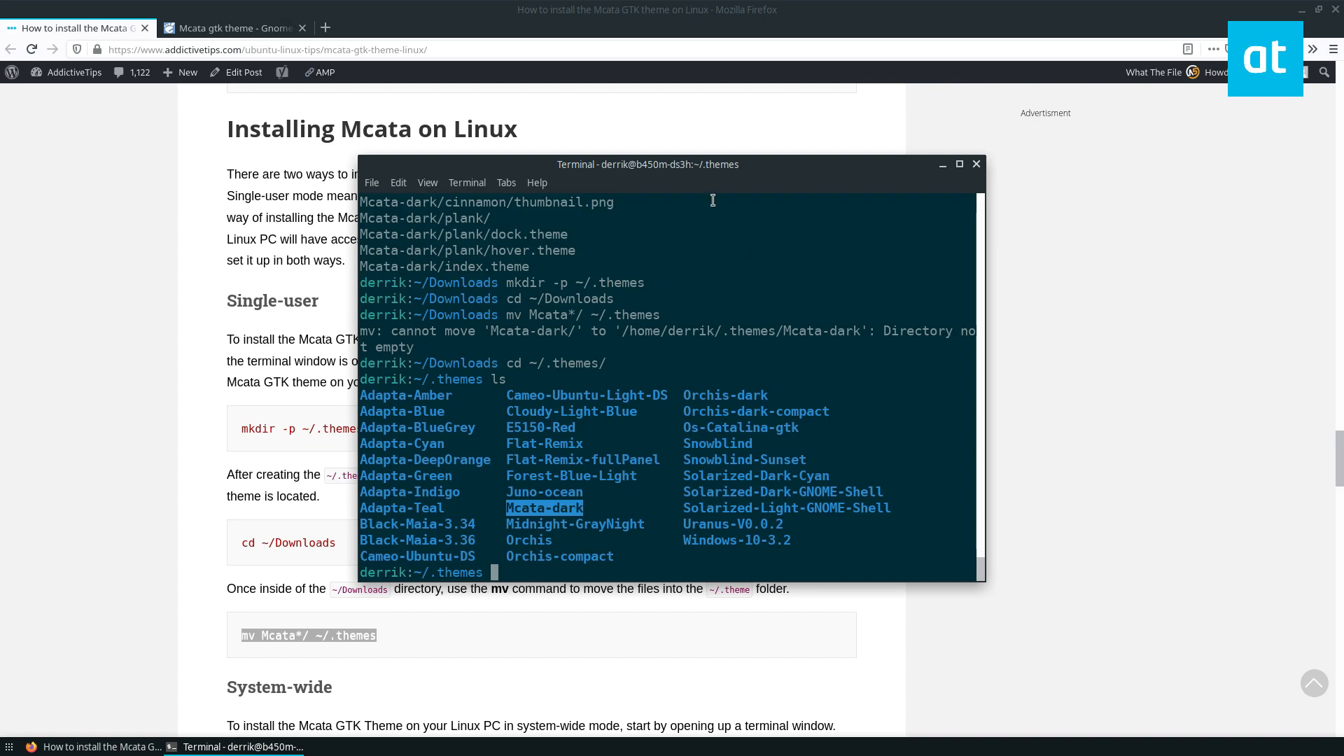
Step: Choose Mcata-dark in the Appearance settings Style list
click(940, 164)
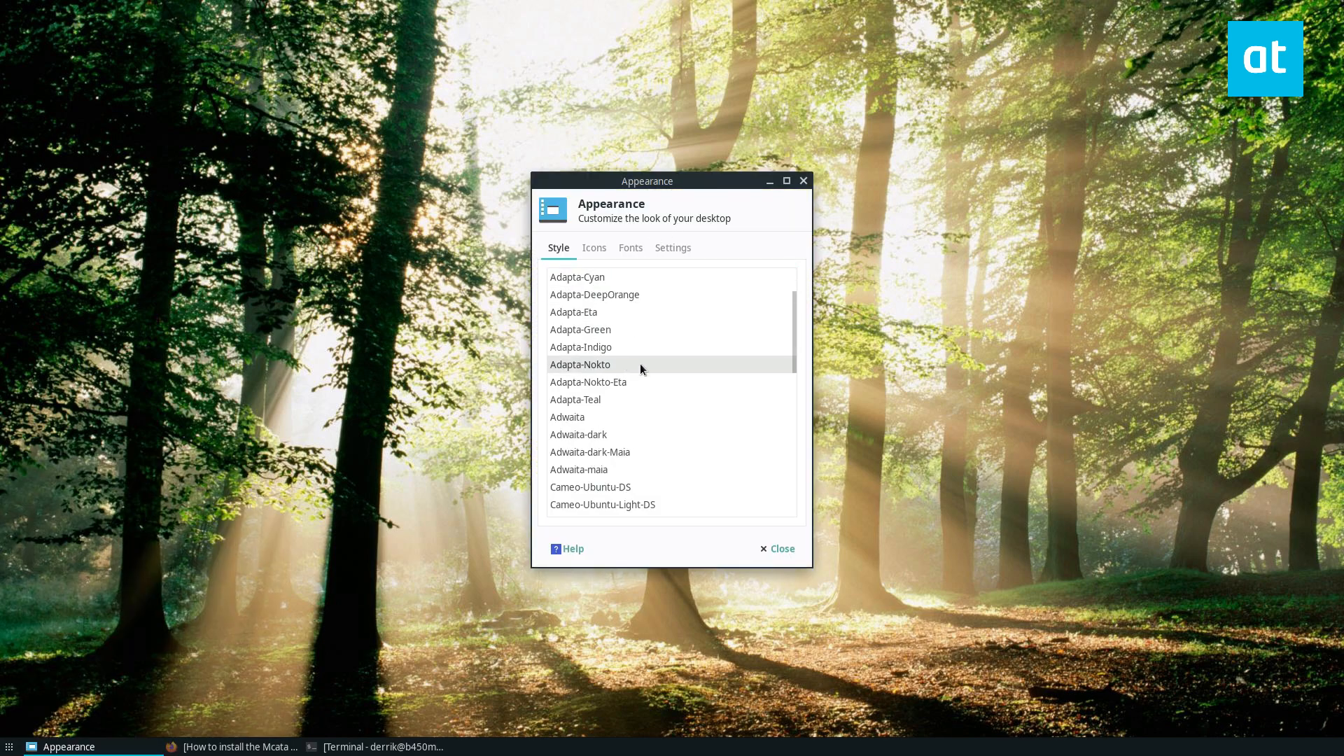
scroll(down, 3)
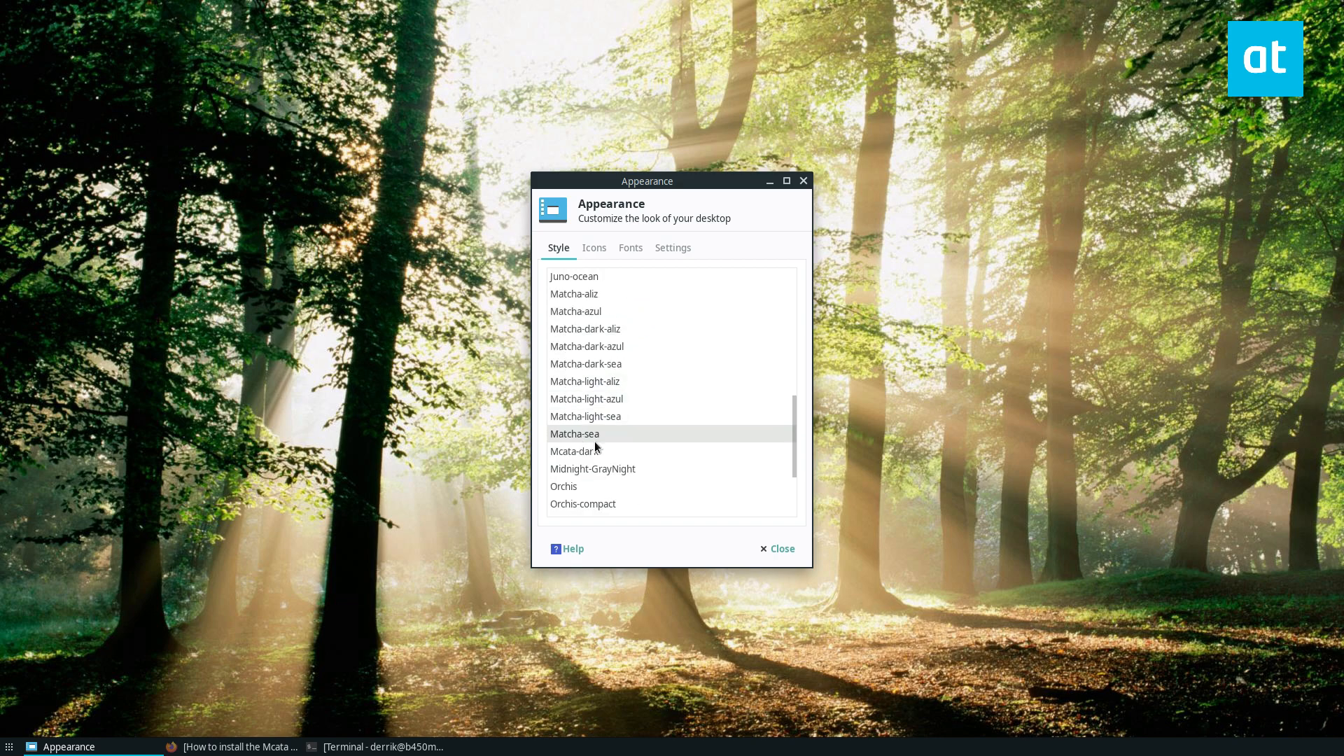
click(574, 450)
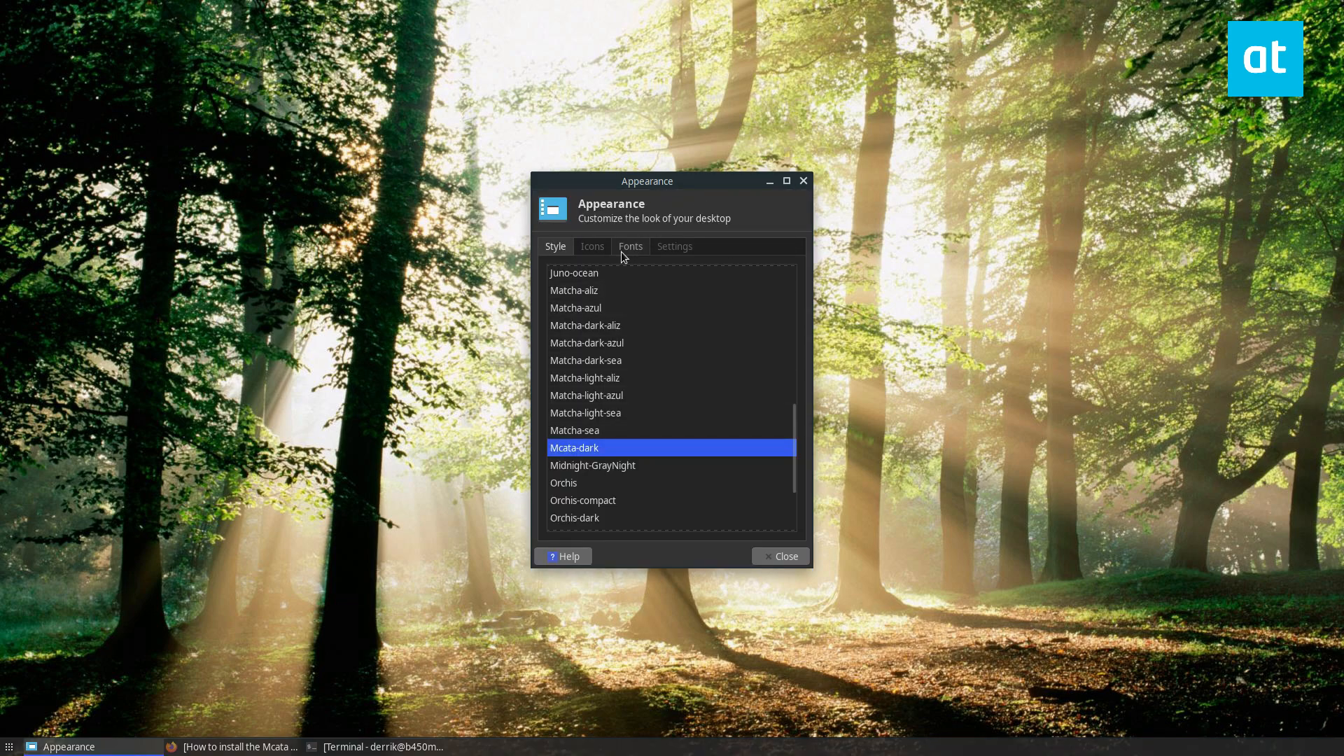
Step: Find Window Manager by searching 'window' in Whisker, and select the Mcata-dark theme
click(9, 747)
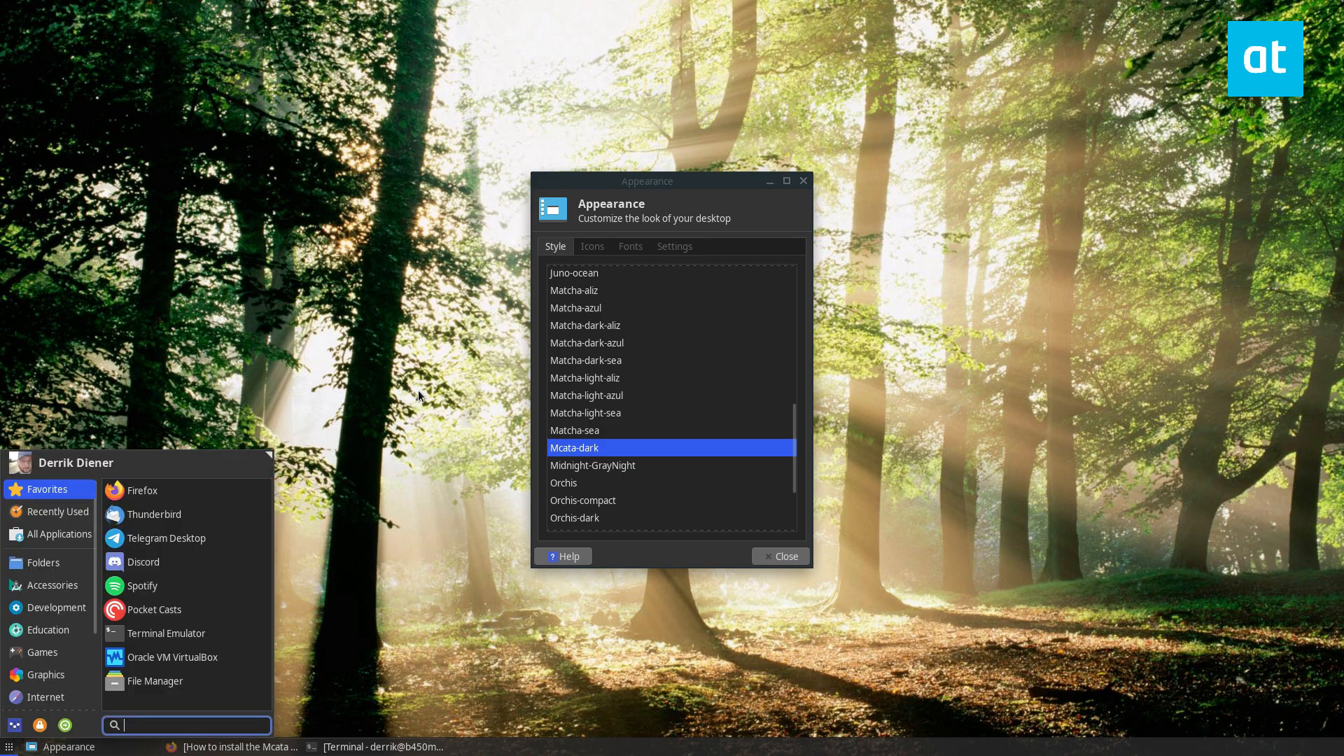
text(window)
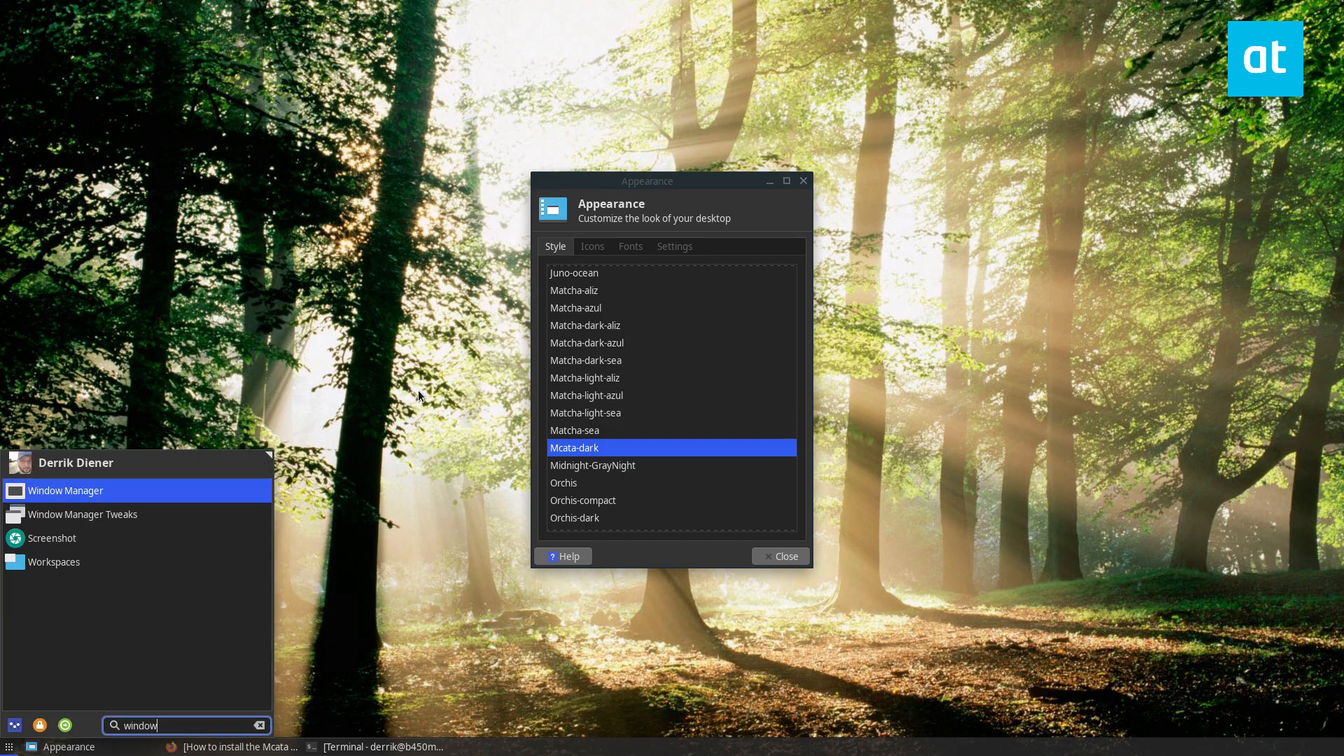
click(66, 490)
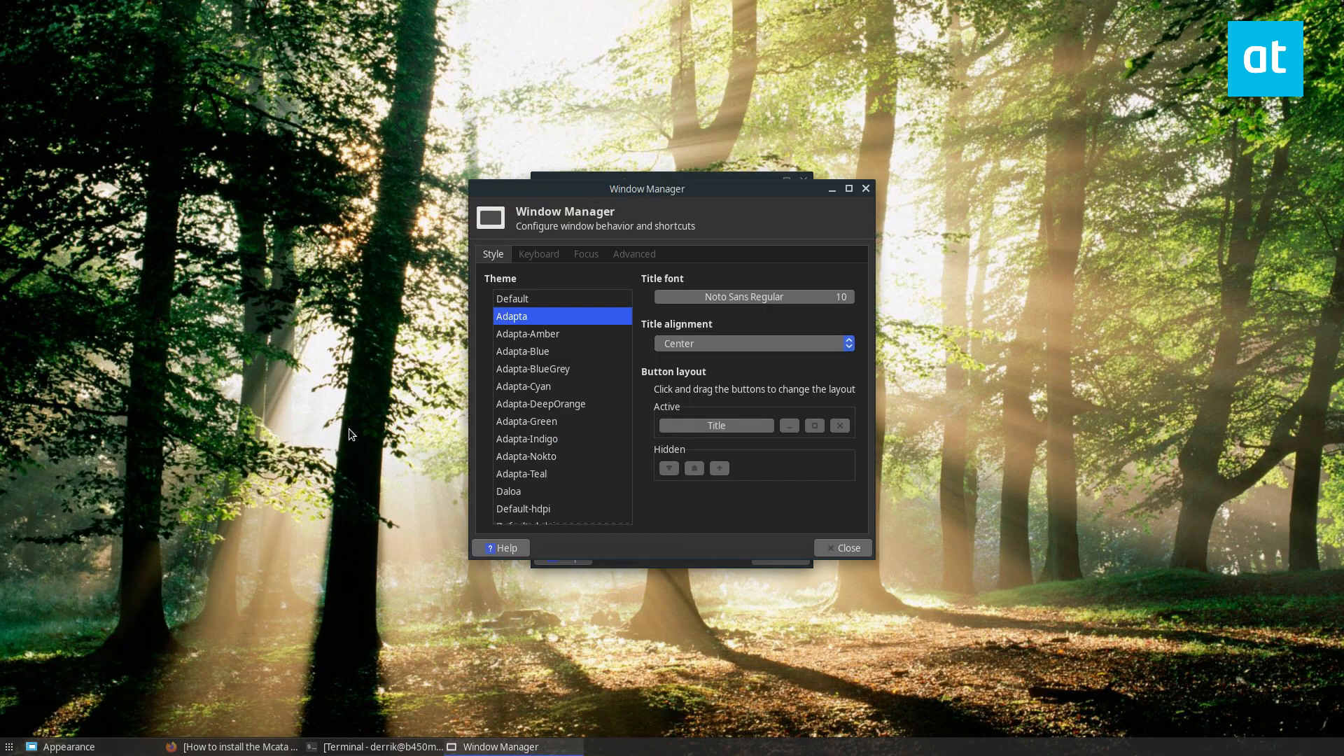
scroll(down, 3)
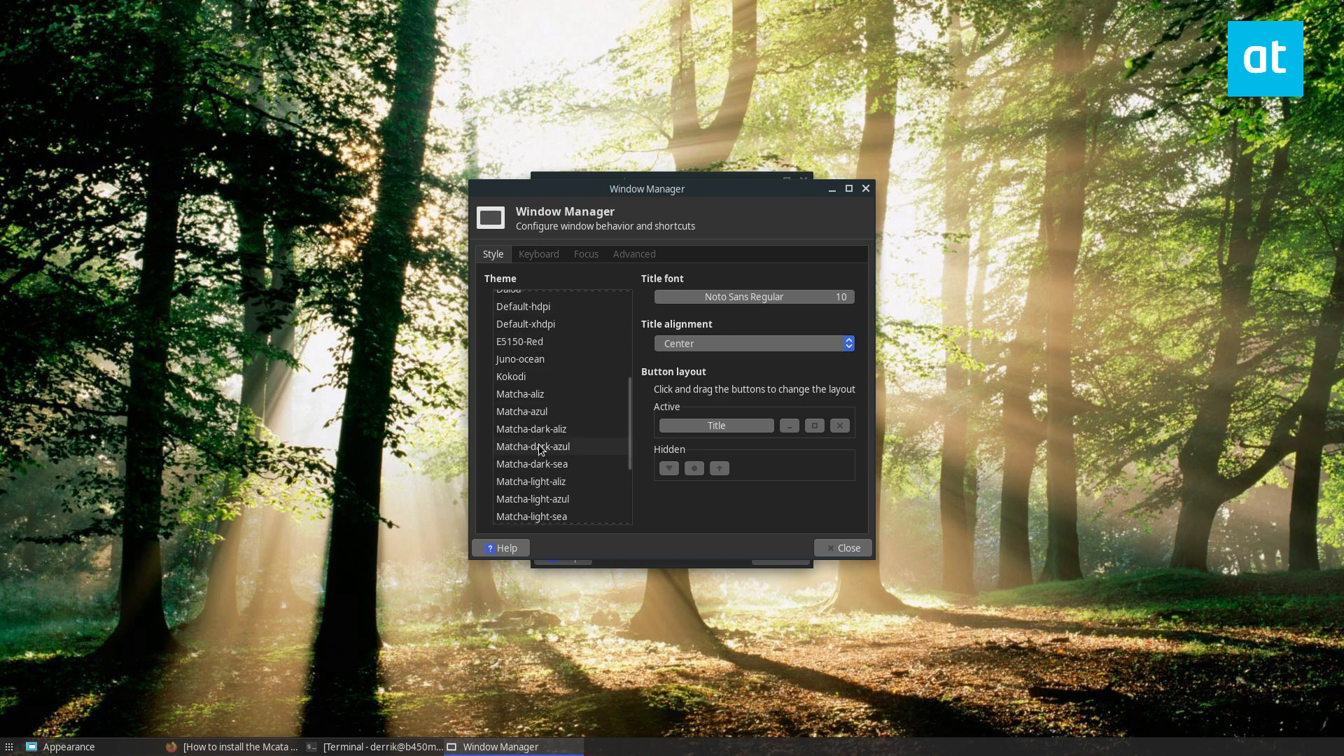
click(519, 449)
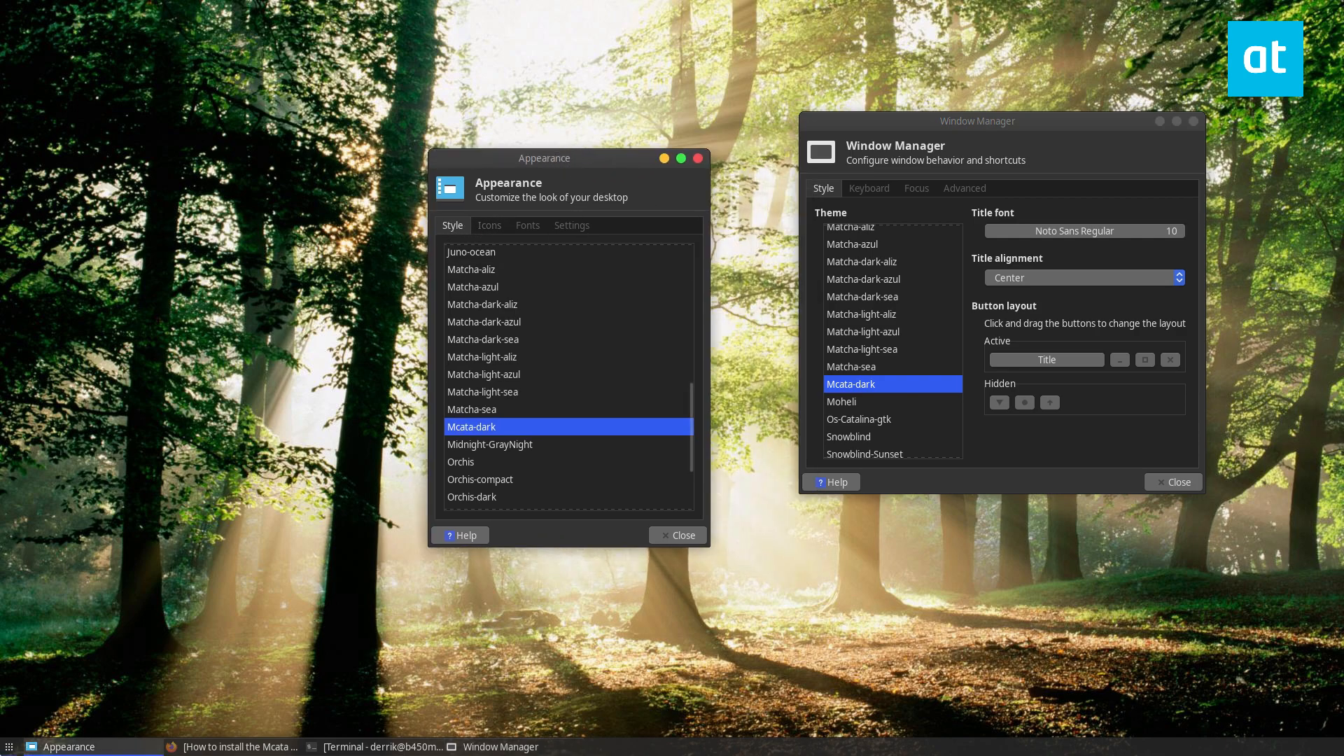
Step: Open File Manager to preview the dark window borders, then close it
click(9, 746)
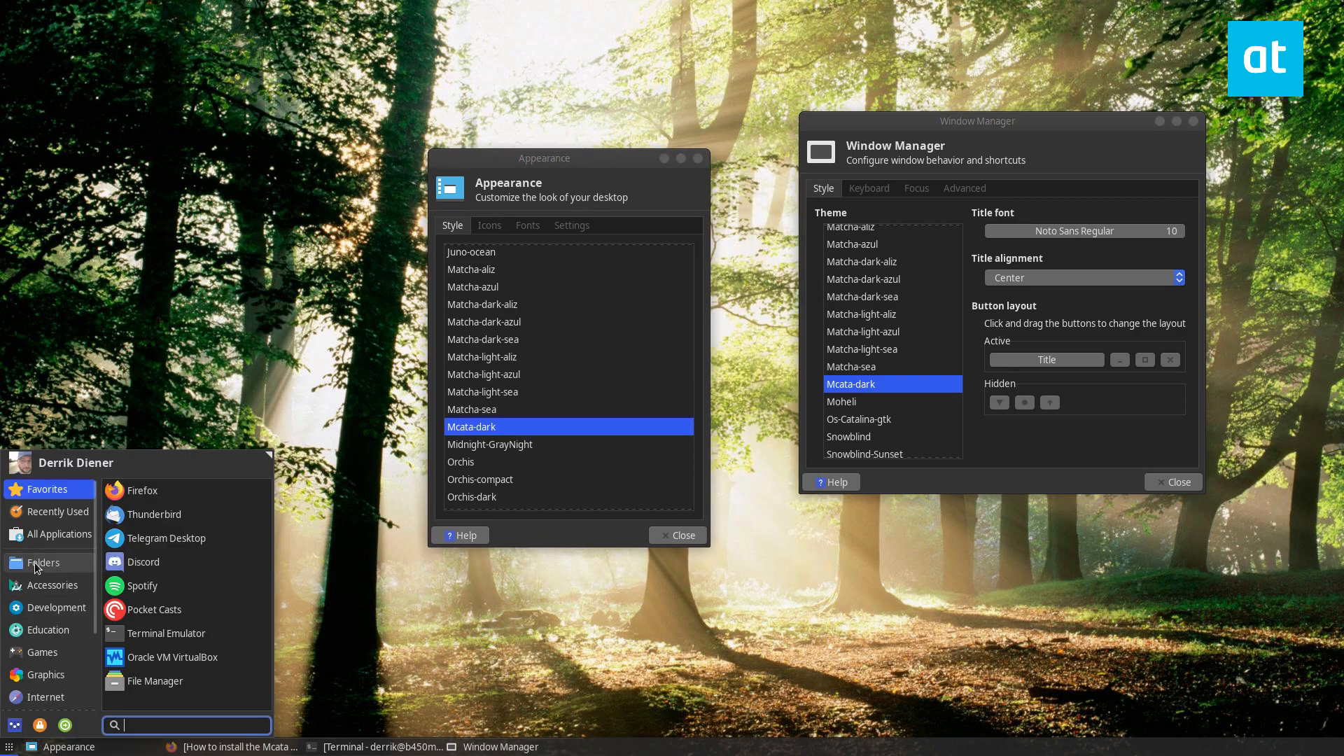
click(154, 680)
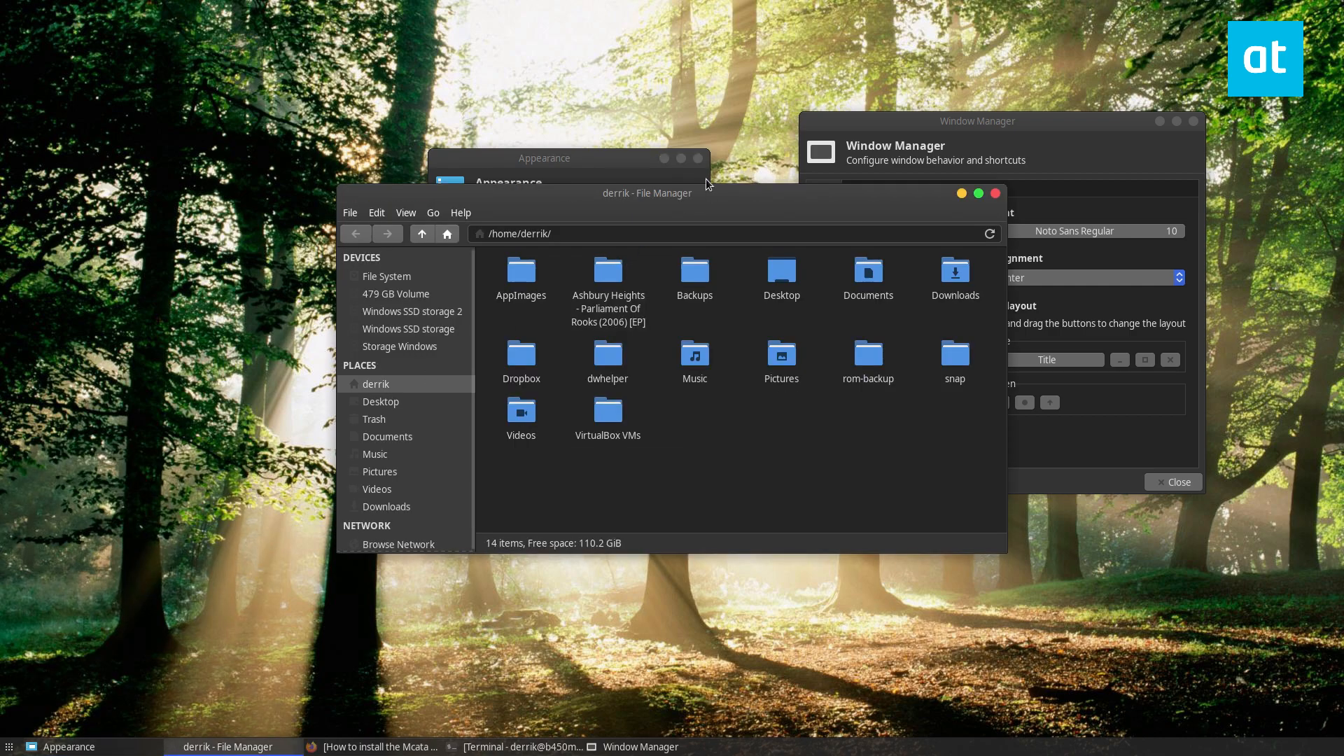
click(68, 747)
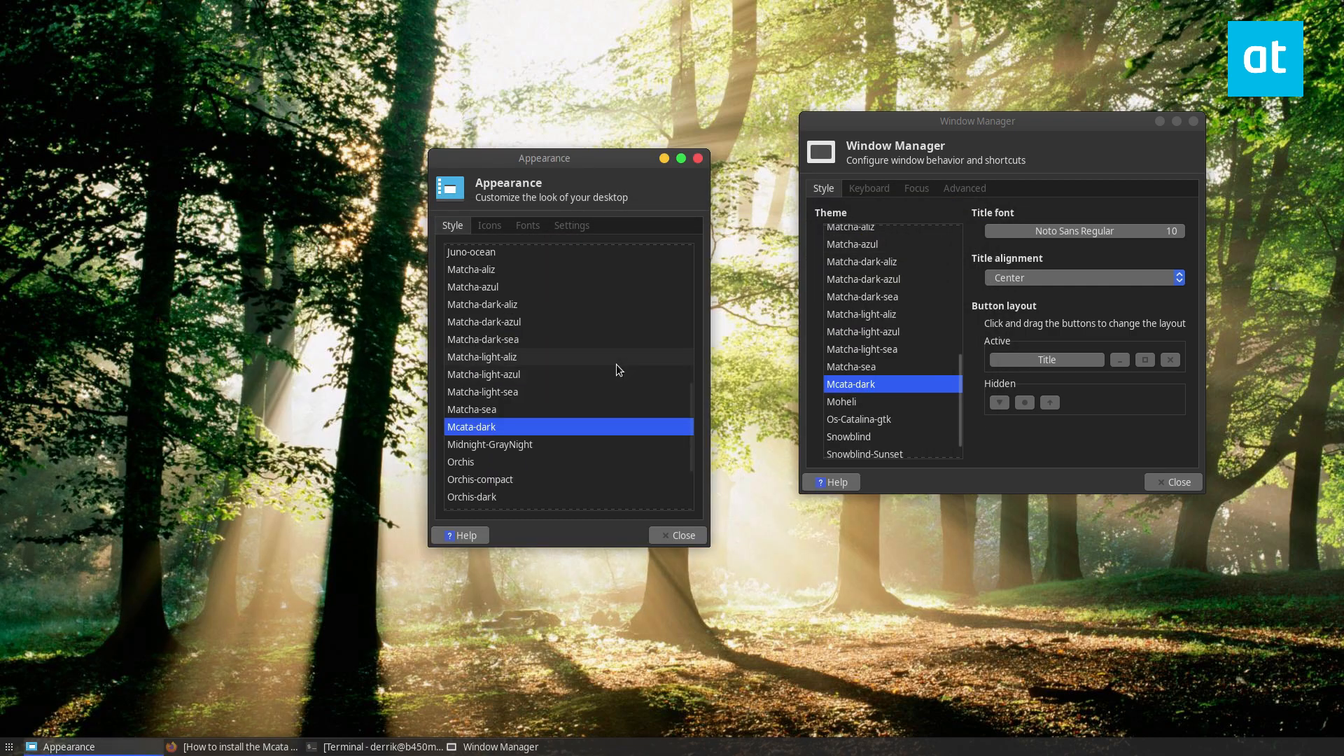